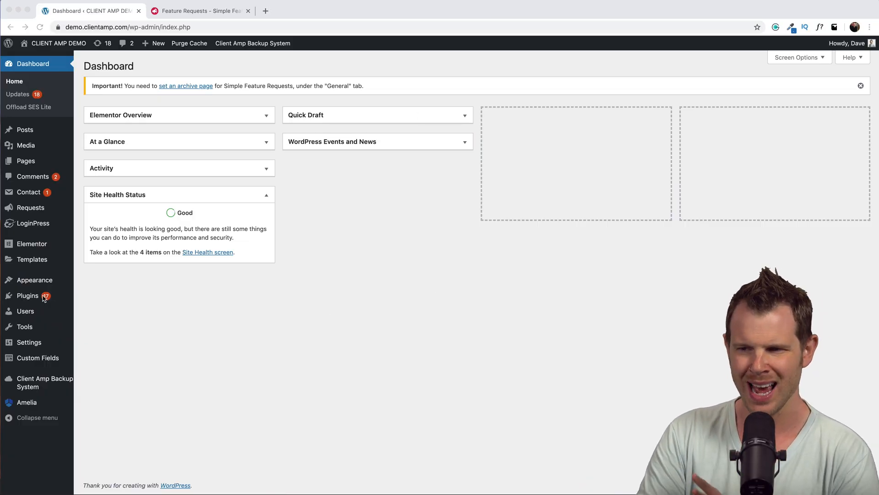
pyautogui.moveTo(101, 317)
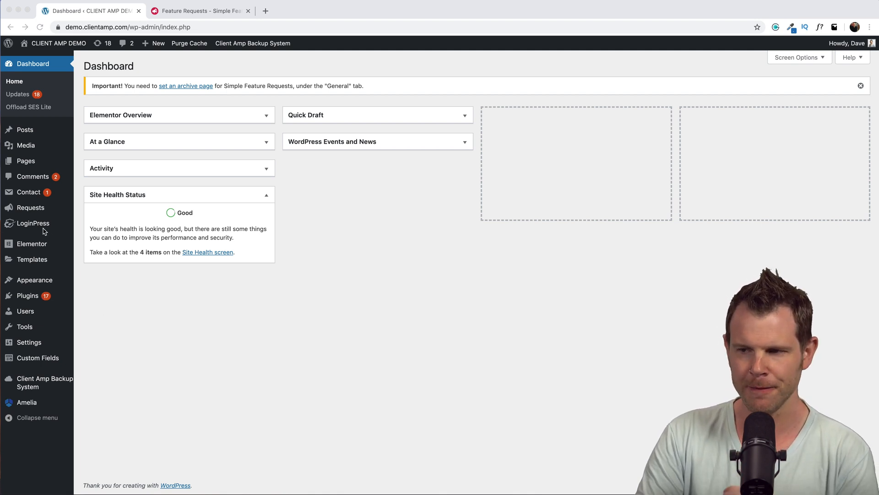
pyautogui.moveTo(49, 210)
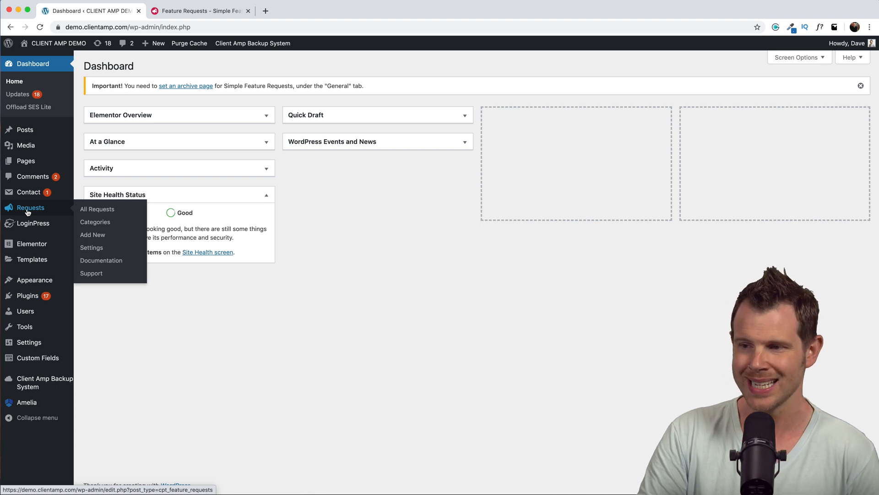
# - Go to Requests > Settings and copy the [simple-feature-requests] shortcode from the Archive Page note
pyautogui.click(92, 247)
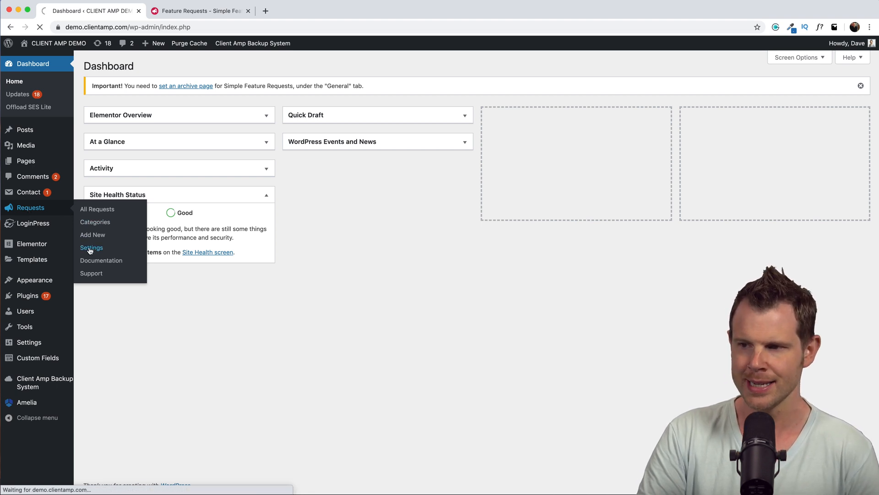
pyautogui.click(92, 247)
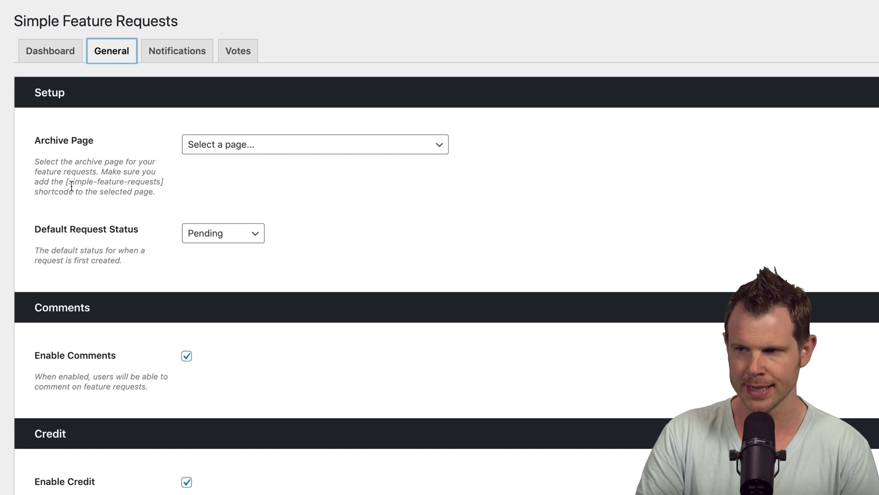
pyautogui.doubleClick(114, 182)
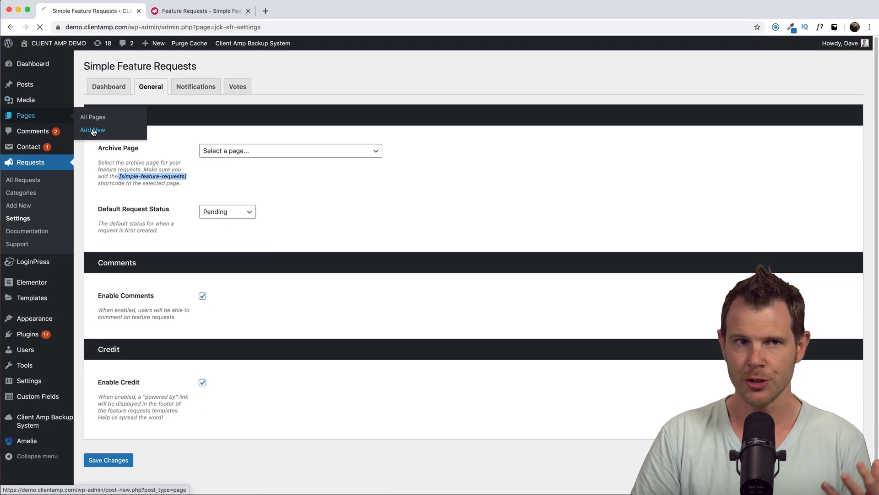
# - Create and publish a 'Feature Requests' page with a Shortcode block holding [simple-feature-requests]
pyautogui.click(92, 130)
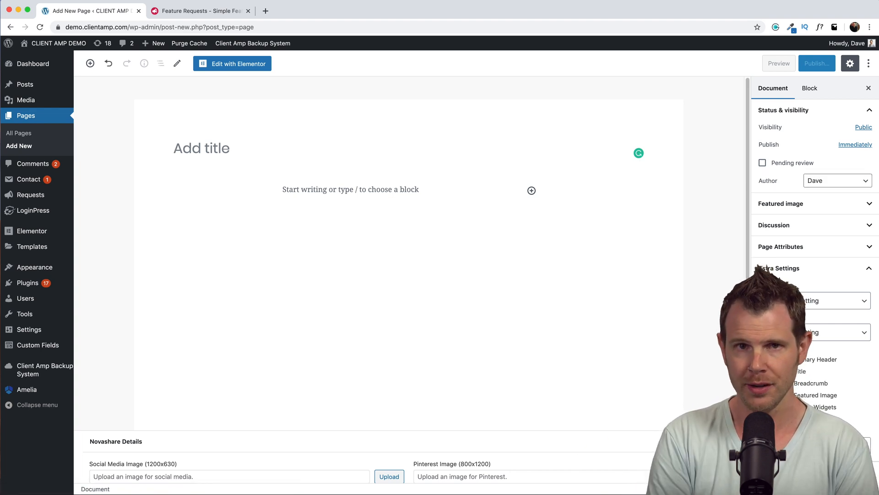
pyautogui.write('Feature Requests')
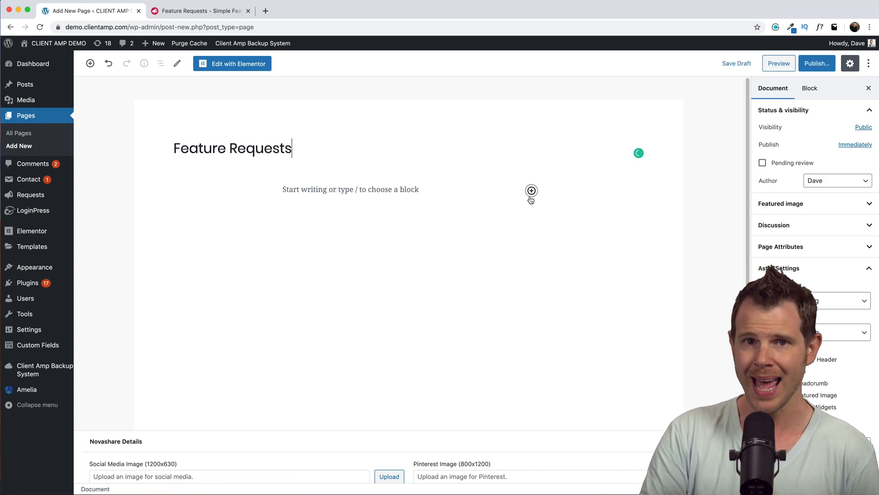
pyautogui.click(531, 190)
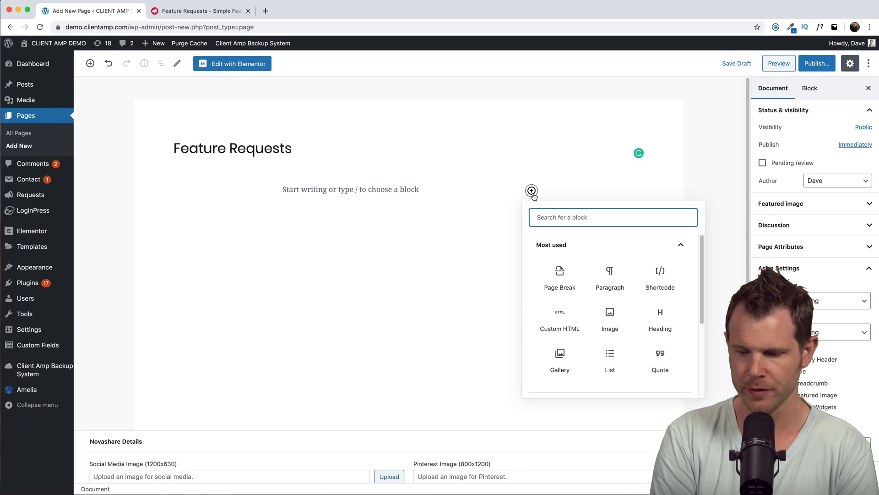
pyautogui.write('short')
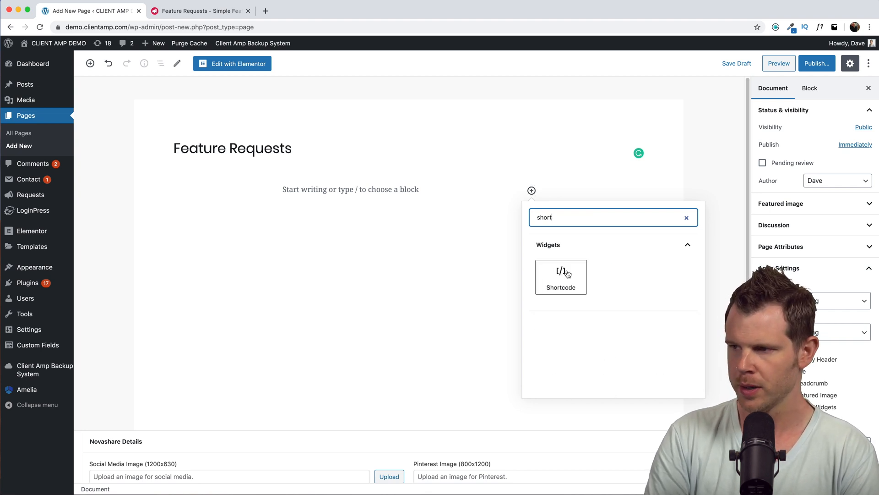
pyautogui.click(560, 277)
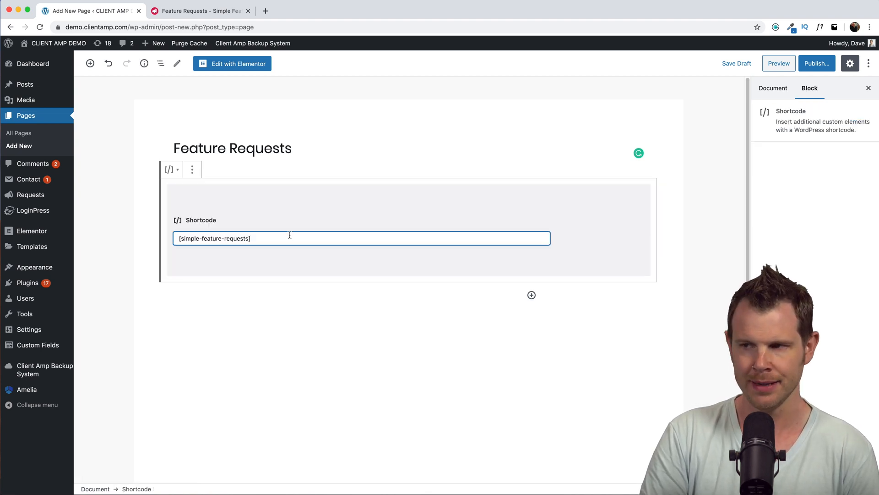
pyautogui.click(772, 88)
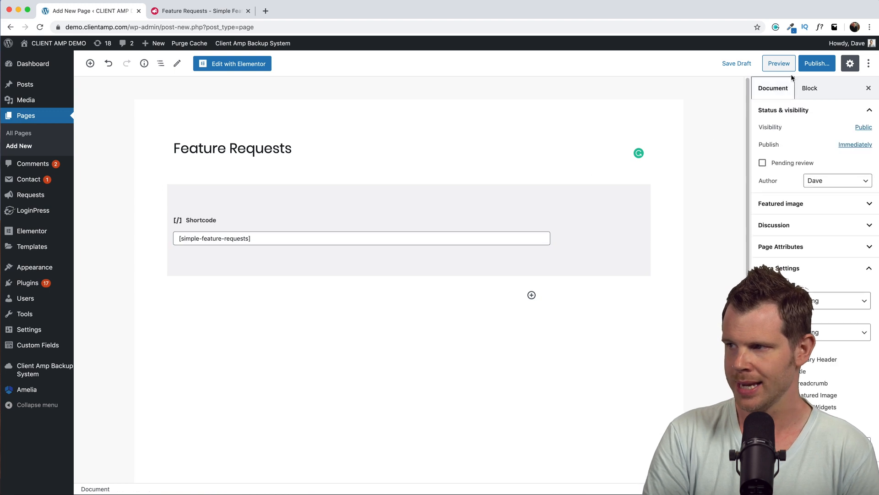
pyautogui.click(817, 63)
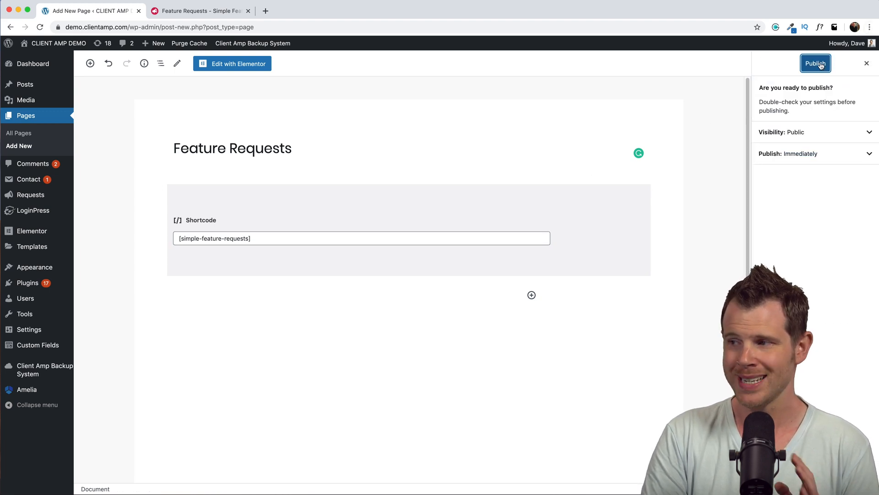
pyautogui.click(815, 63)
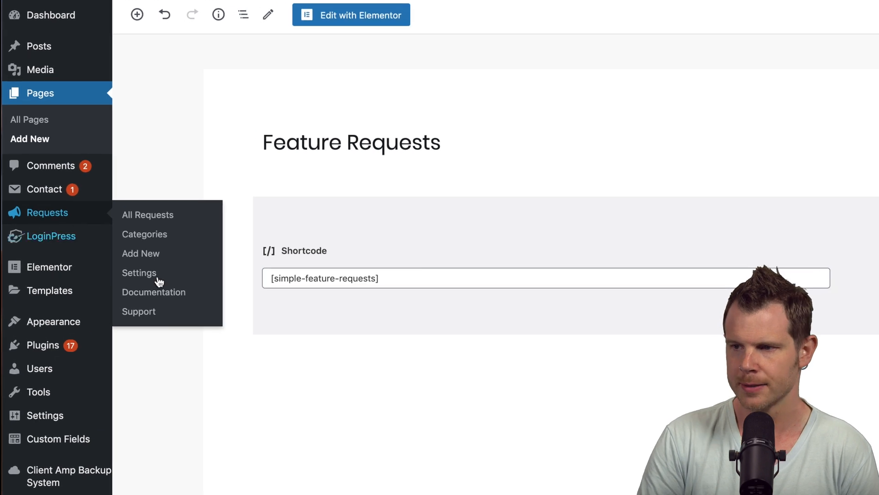
# - Choose Feature Requests (/feature-requests) as the Archive Page and save the settings
pyautogui.click(140, 273)
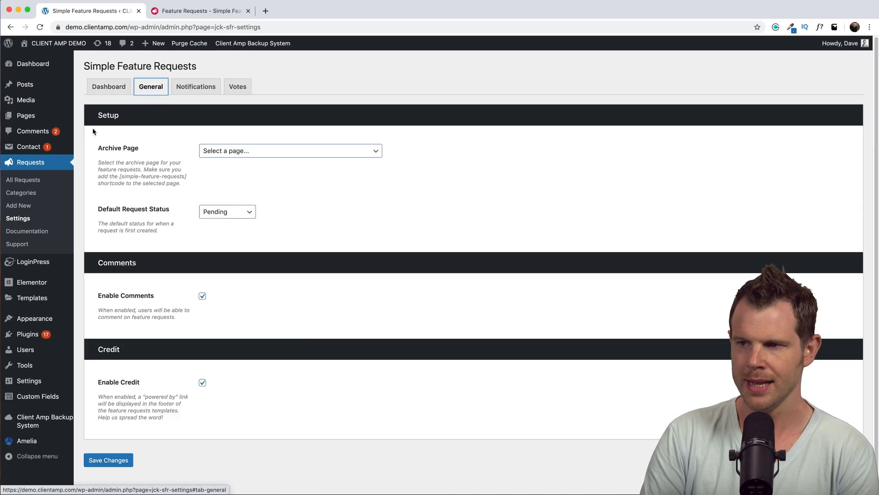
pyautogui.moveTo(228, 153)
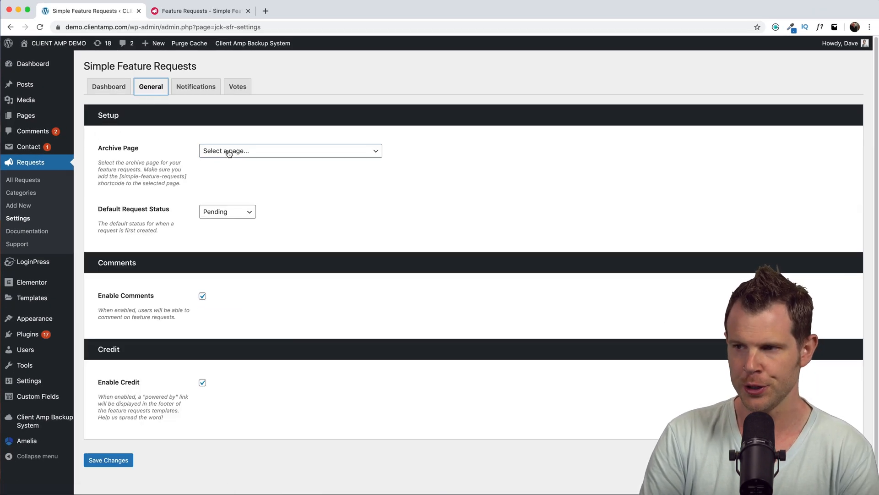
pyautogui.click(290, 150)
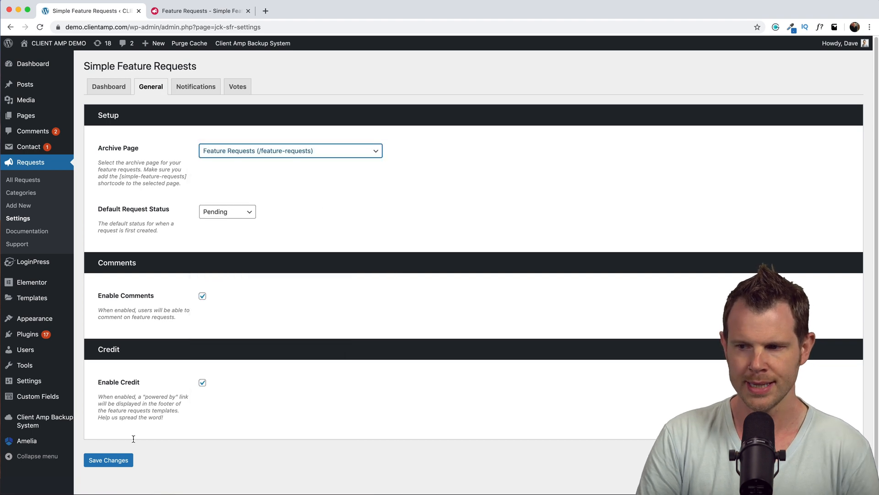
pyautogui.click(200, 11)
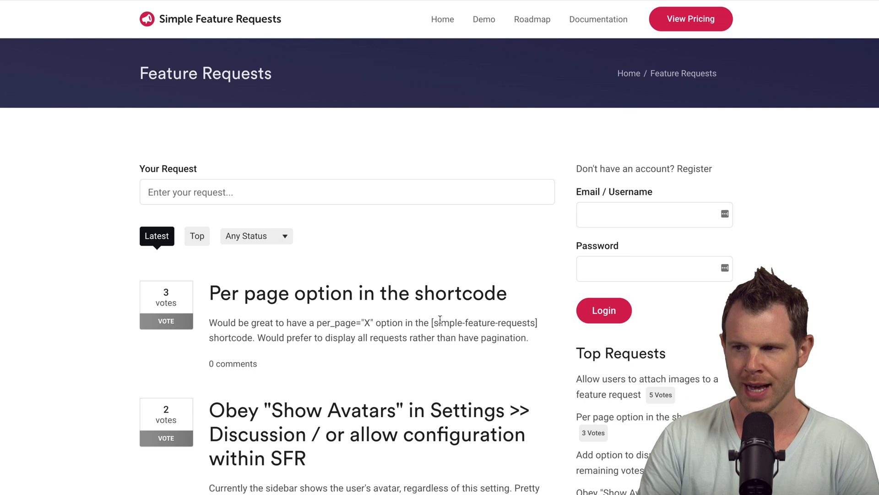
# - Scroll through the demo board's requests, votes and statuses, then visit the Roadmap page
pyautogui.click(347, 192)
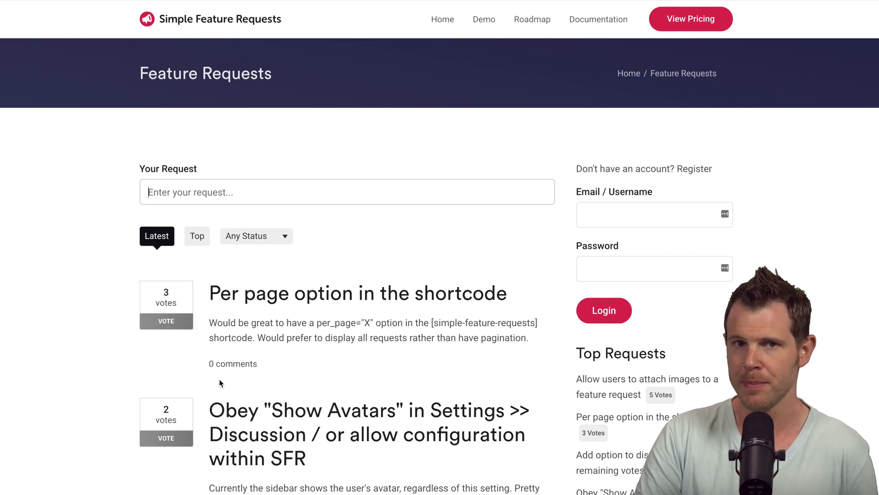
pyautogui.scroll(-3)
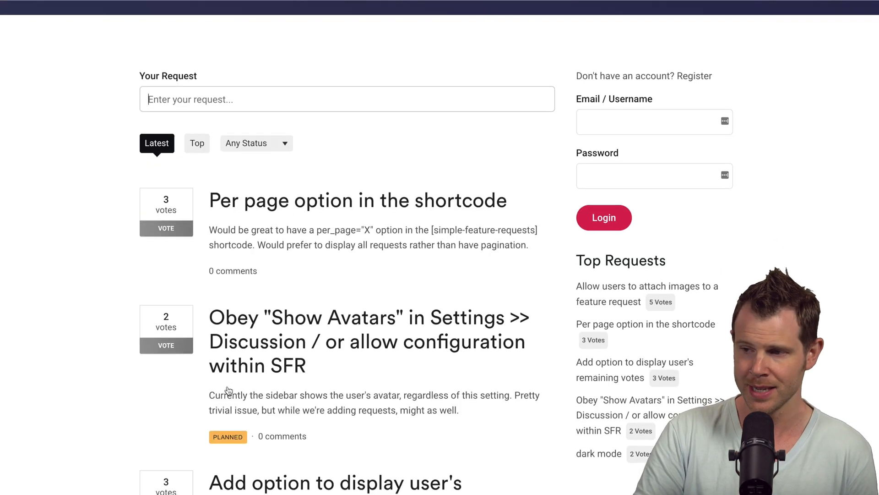
pyautogui.scroll(-3)
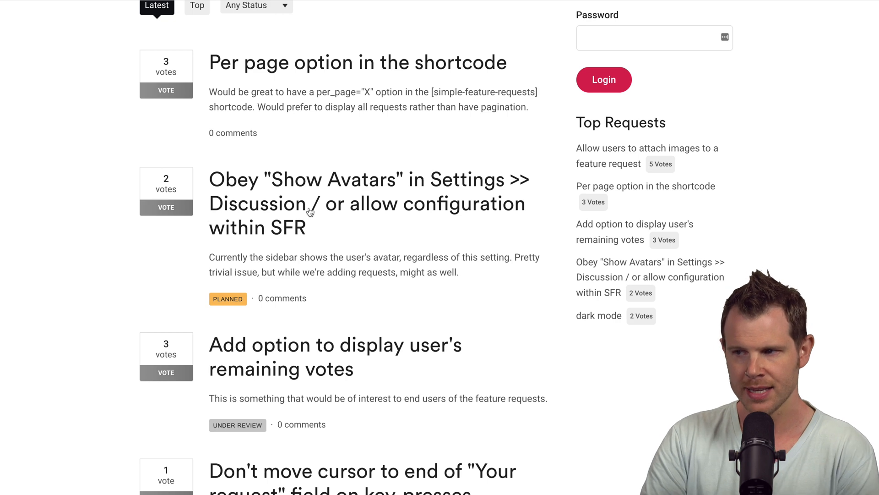
pyautogui.moveTo(251, 423)
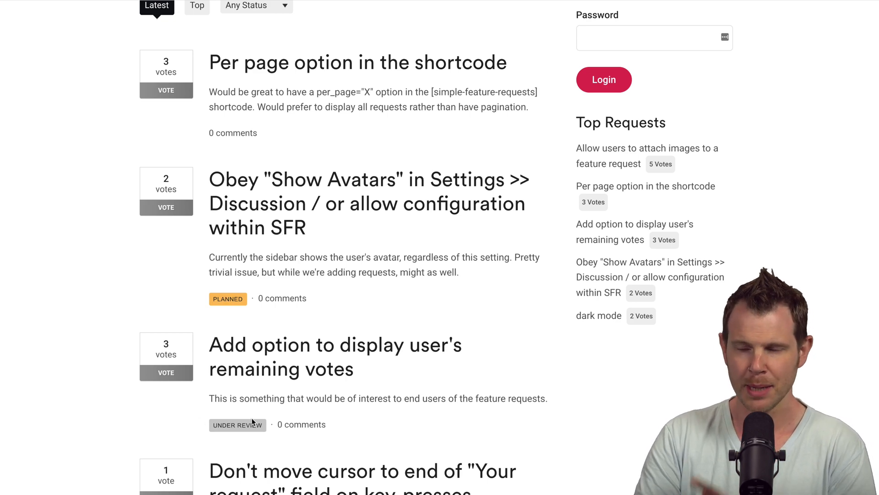
pyautogui.scroll(-3)
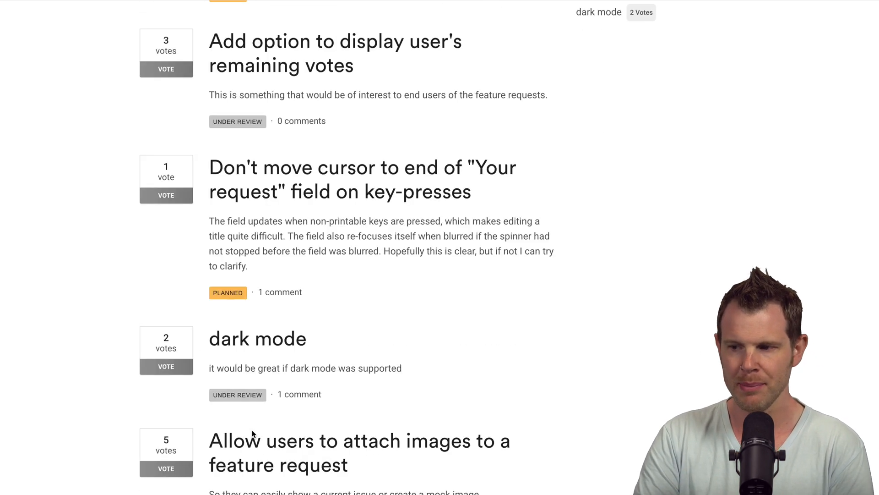
pyautogui.scroll(-3)
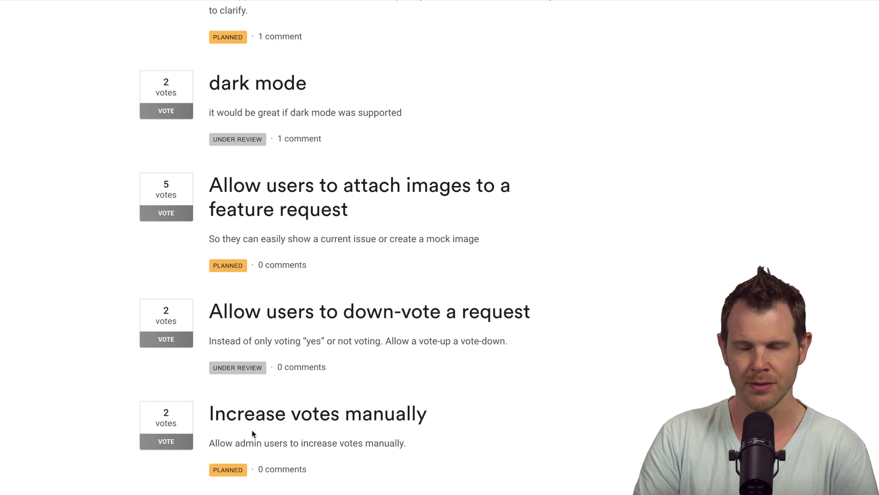
pyautogui.scroll(3)
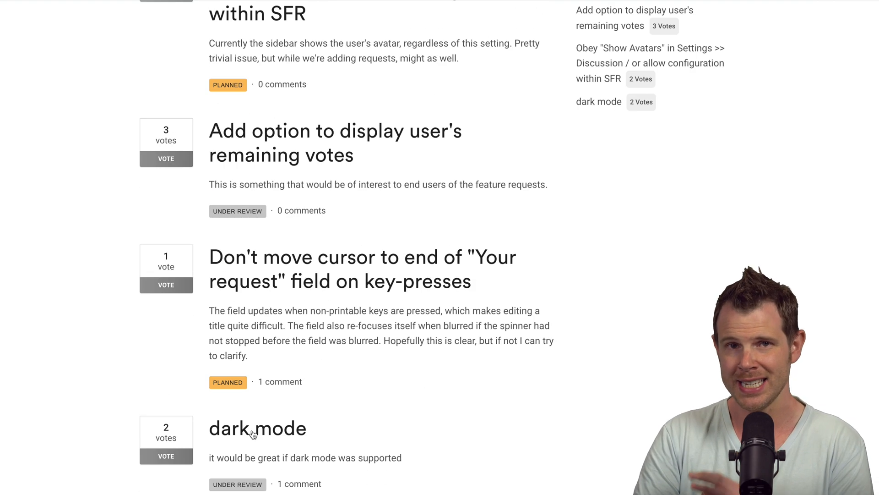
pyautogui.scroll(3)
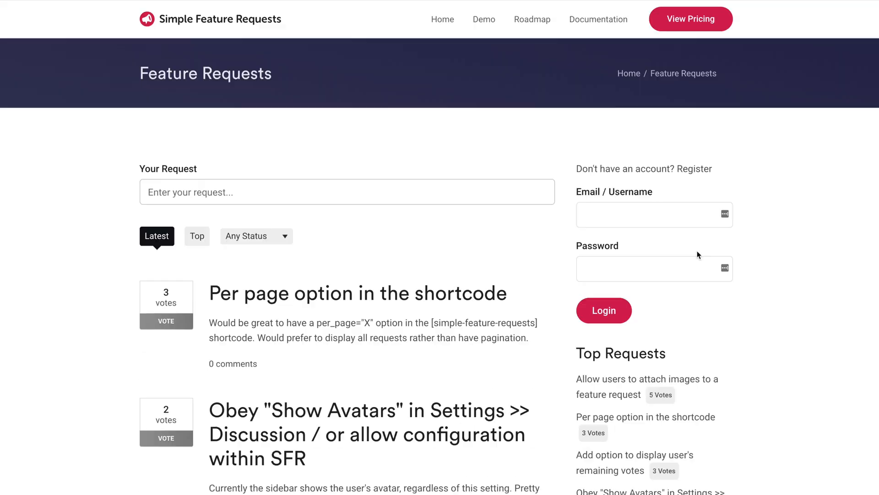
pyautogui.moveTo(671, 234)
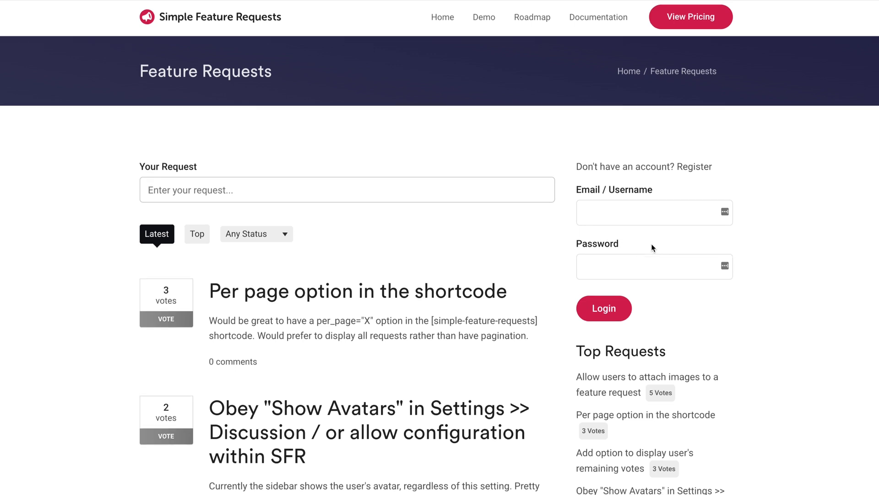
pyautogui.scroll(-3)
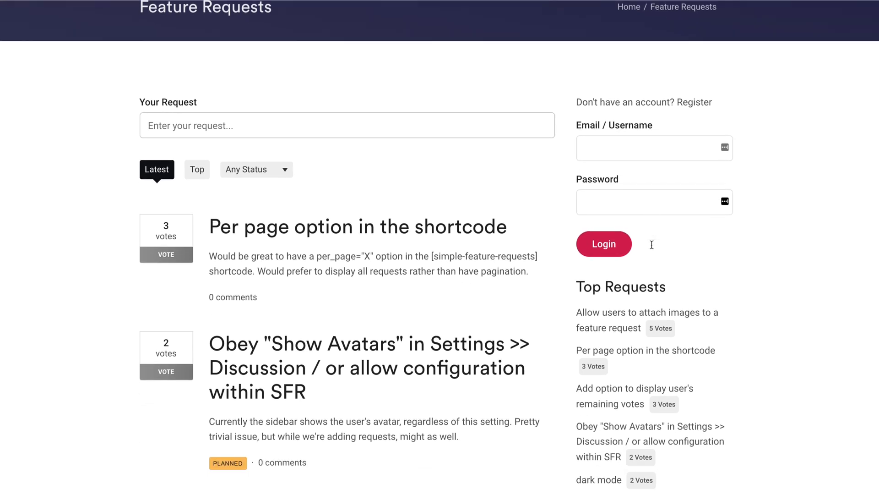
pyautogui.moveTo(638, 374)
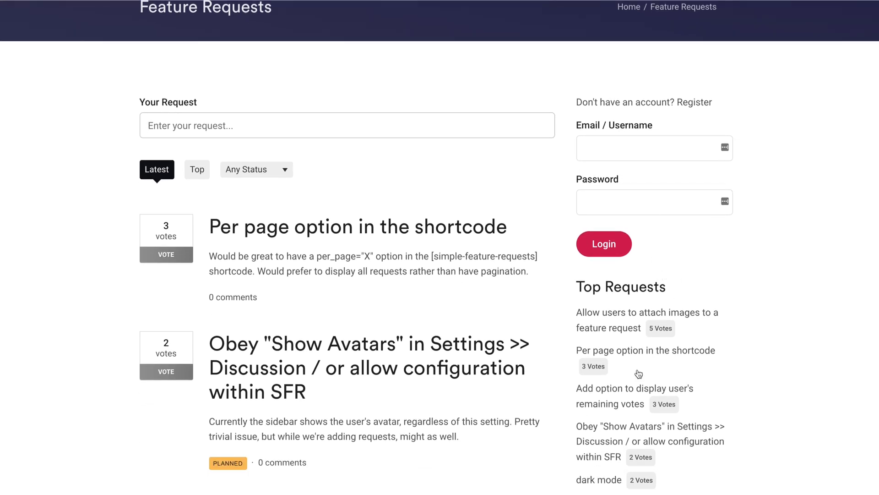
pyautogui.scroll(-3)
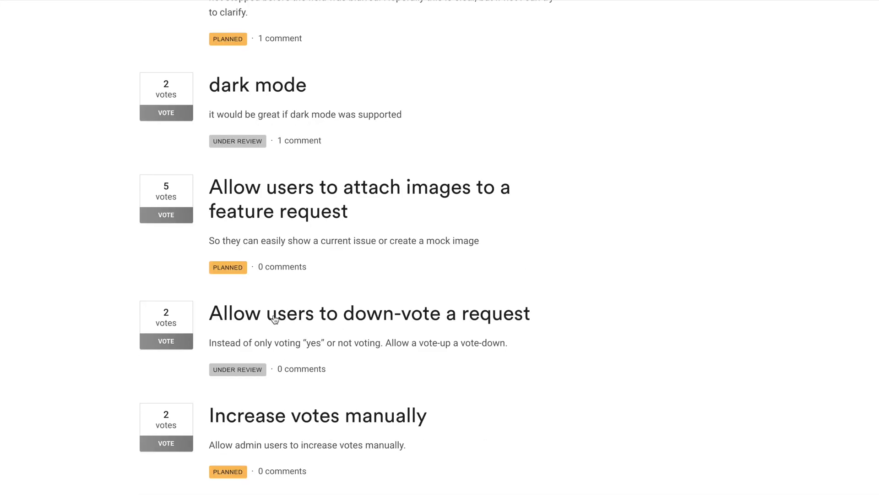
pyautogui.scroll(3)
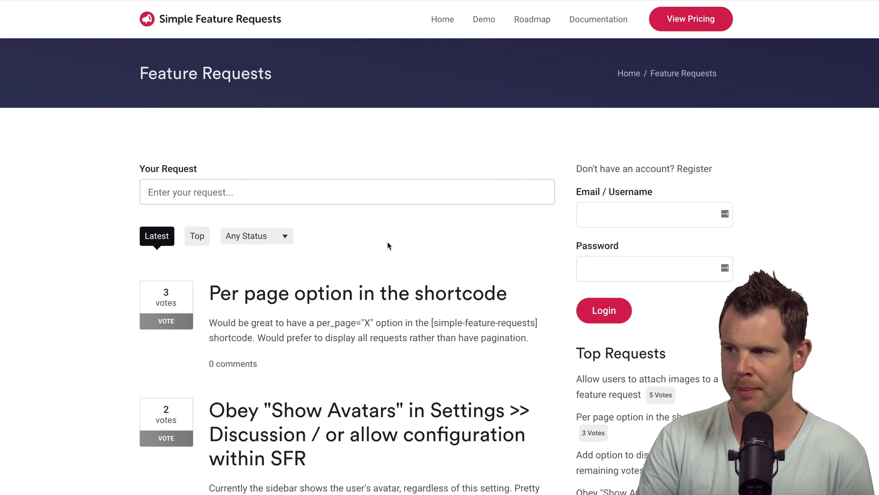
pyautogui.moveTo(531, 19)
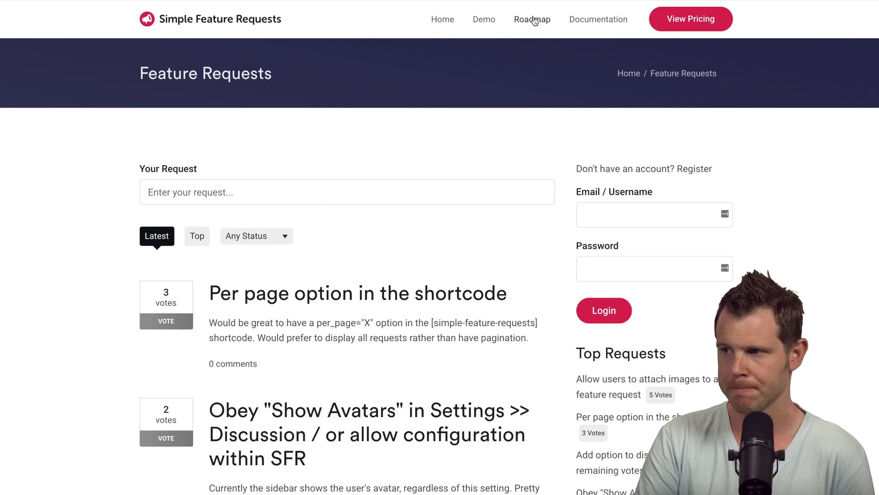
pyautogui.click(531, 19)
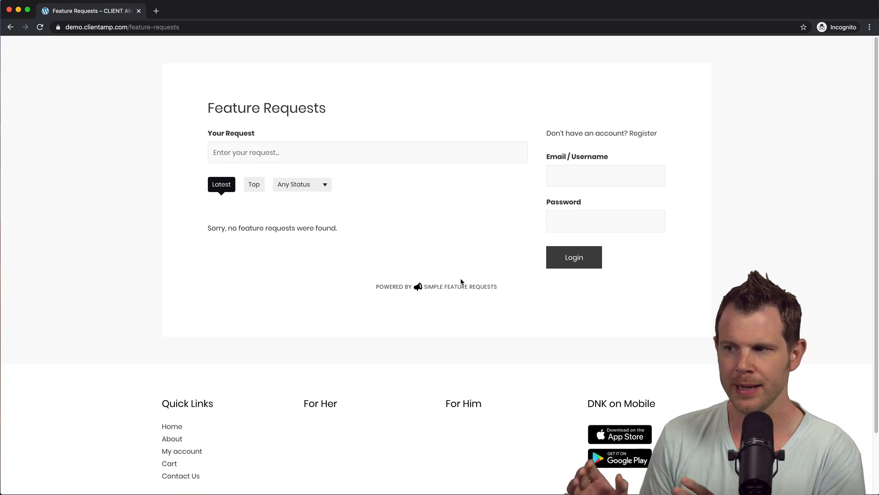
pyautogui.moveTo(449, 228)
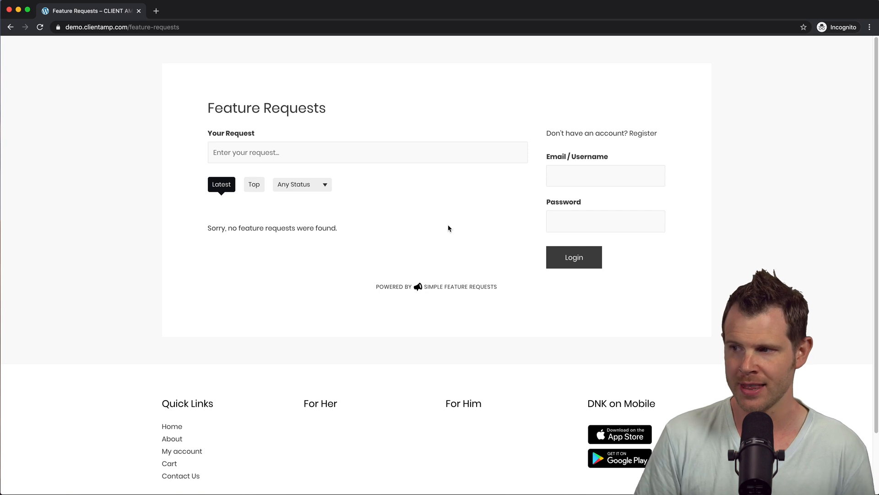
pyautogui.moveTo(573, 257)
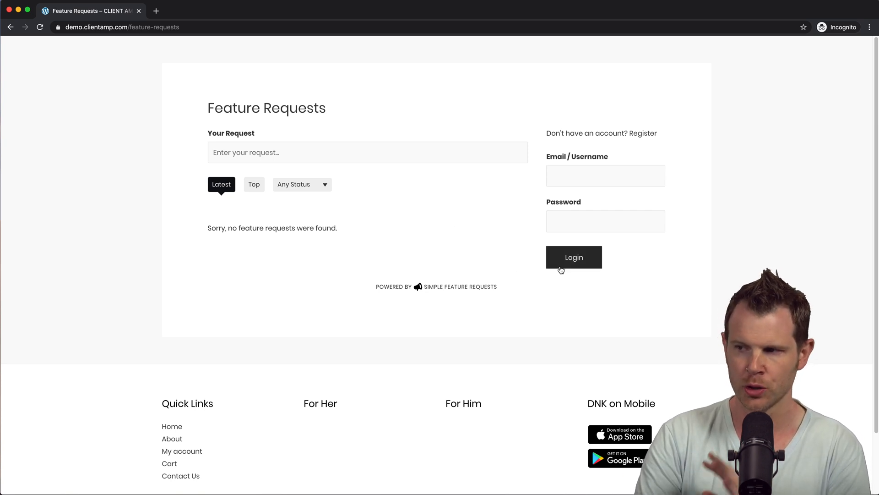
pyautogui.moveTo(549, 80)
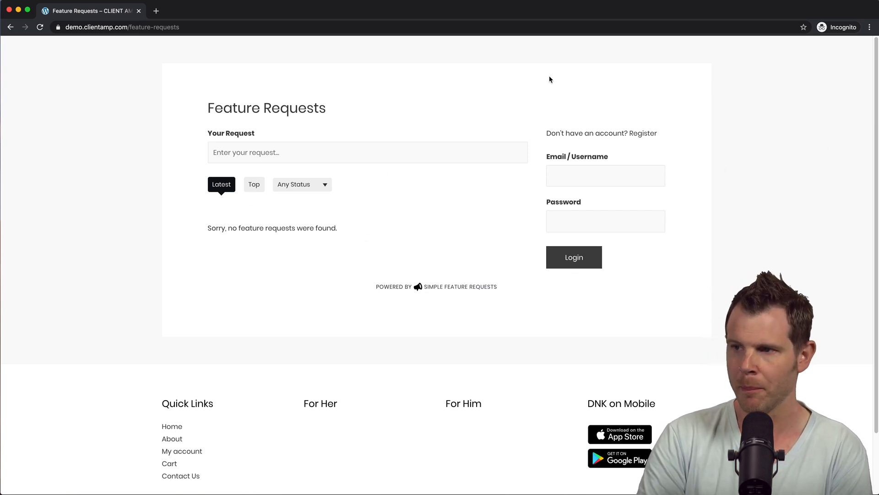
pyautogui.moveTo(462, 275)
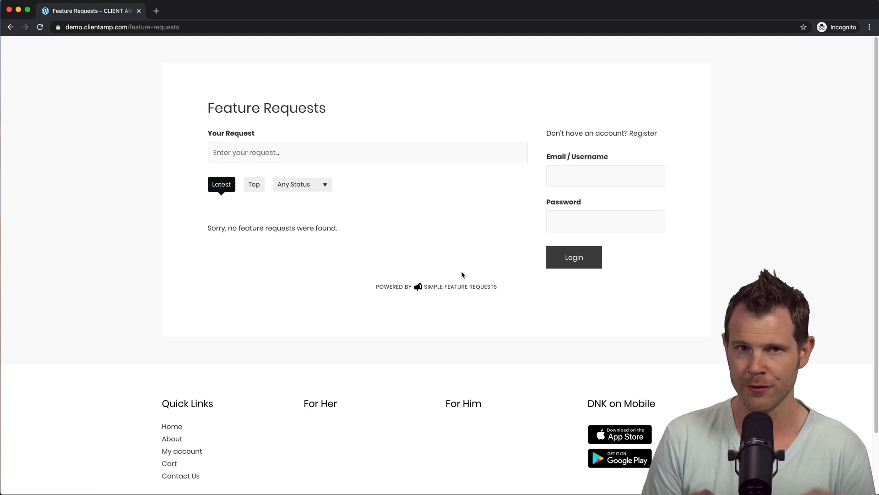
pyautogui.moveTo(754, 147)
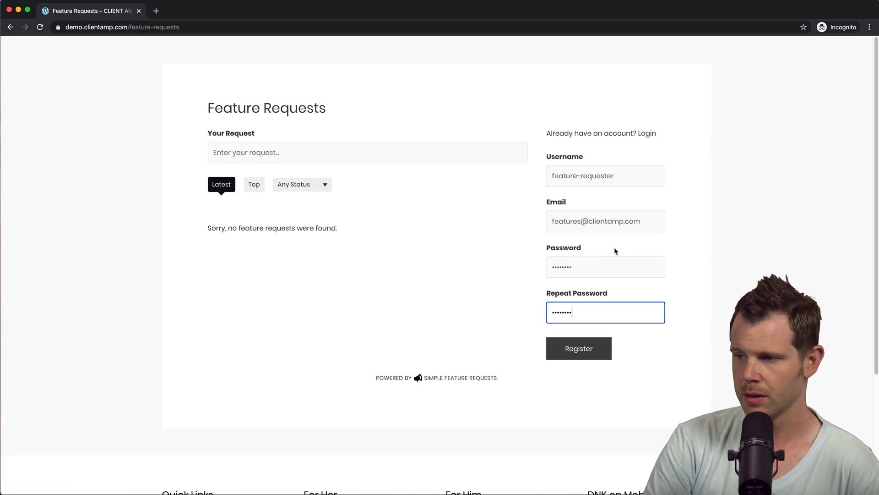
# - Register a requester account and submit 'Create new review videos 5 days a week'
pyautogui.click(578, 348)
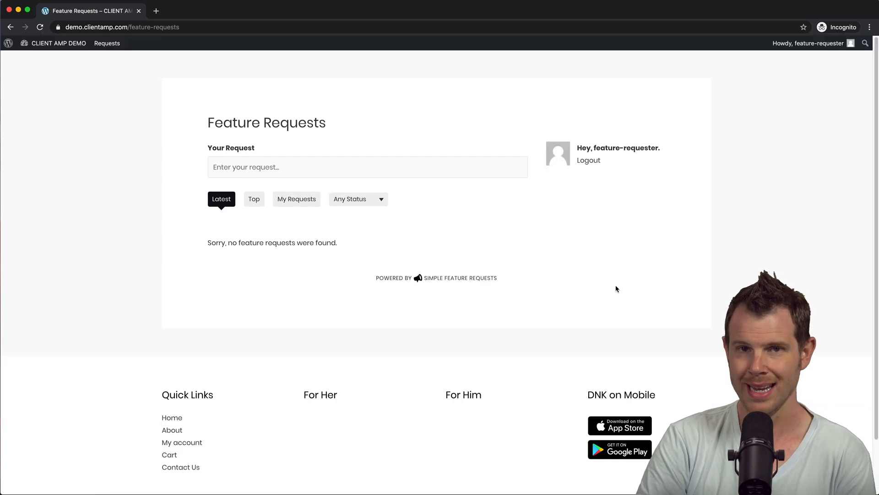
pyautogui.moveTo(343, 245)
pyautogui.write('It would be great if there was more regular content.')
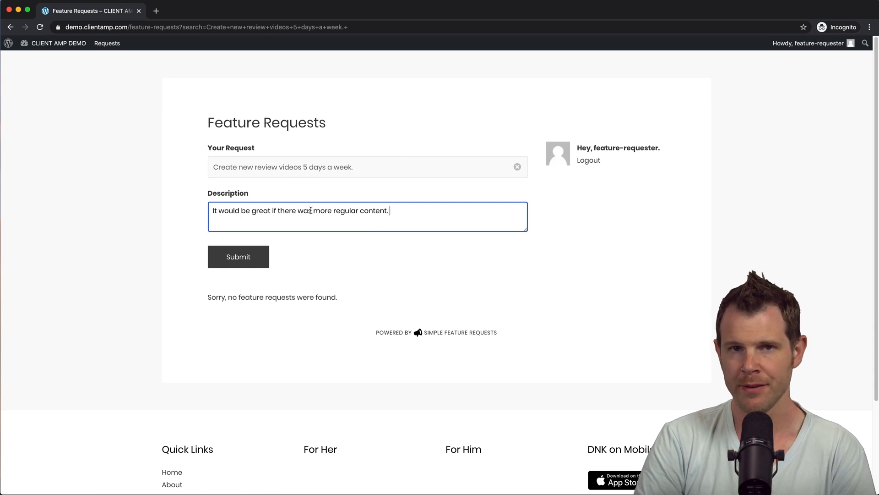
pyautogui.moveTo(264, 240)
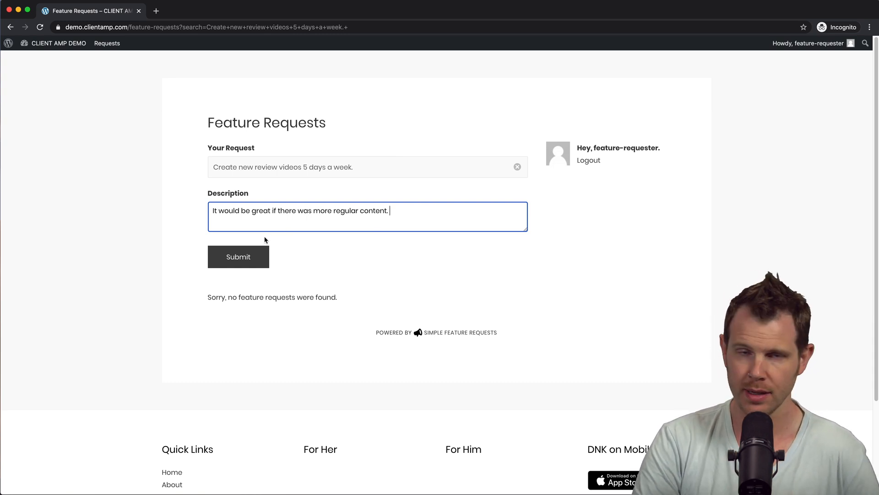
pyautogui.moveTo(261, 253)
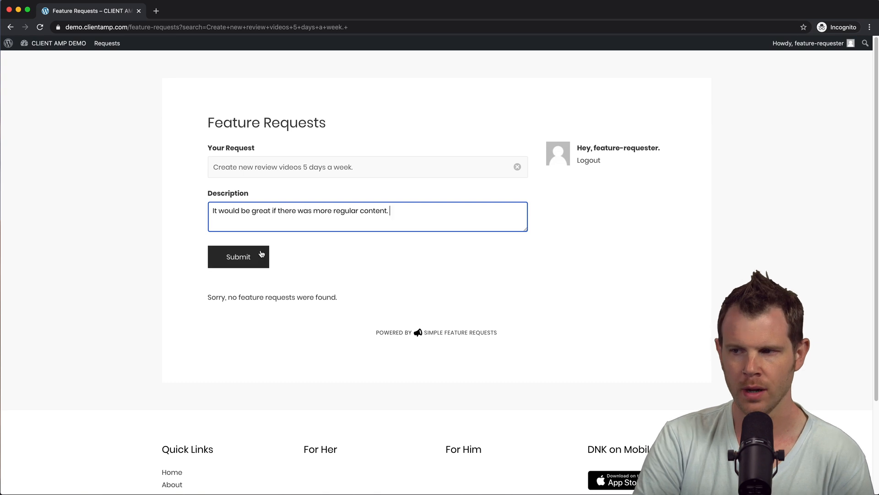
pyautogui.click(238, 256)
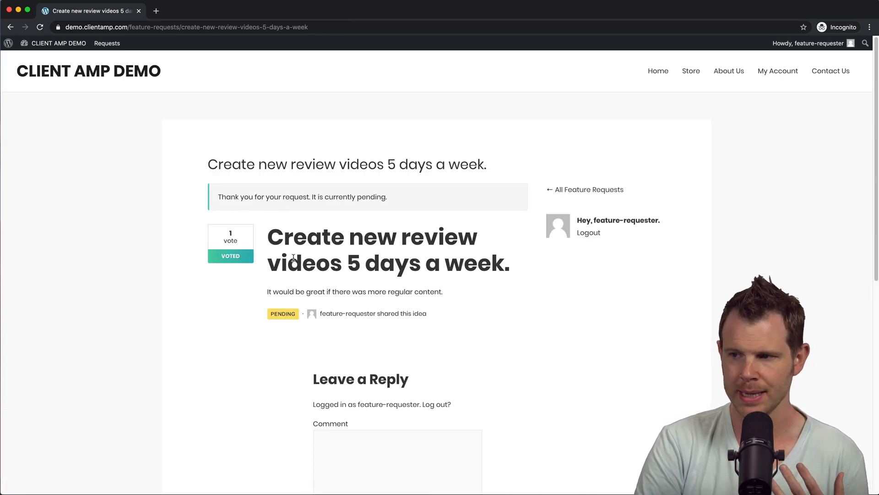
pyautogui.moveTo(308, 318)
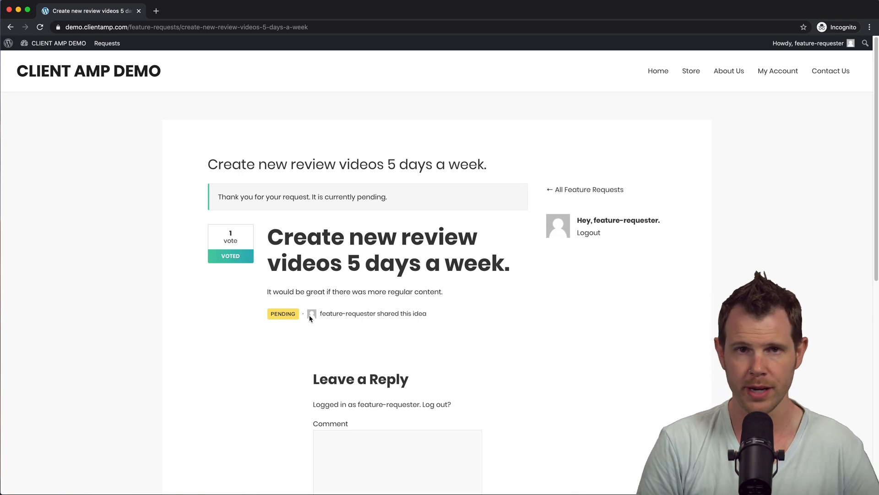
pyautogui.scroll(-3)
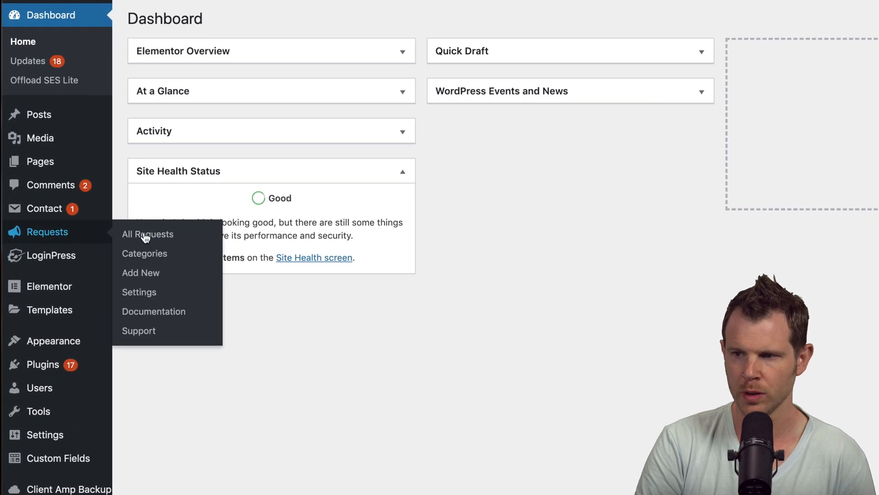
# - Open 'Create new review videos 5 days a week' from All Requests and list its status options
pyautogui.click(148, 234)
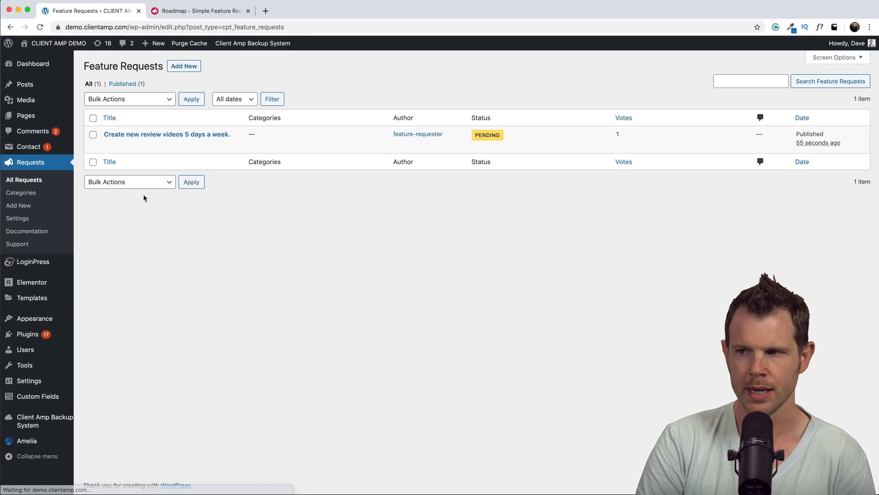
pyautogui.moveTo(167, 134)
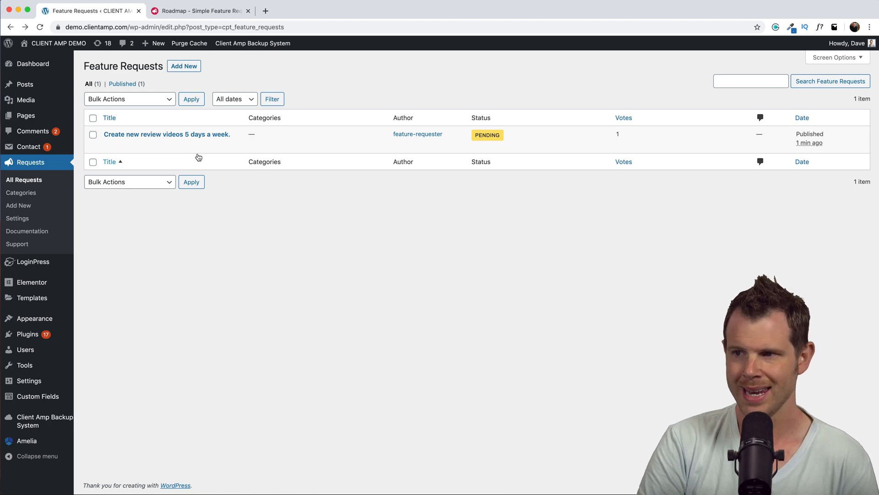
pyautogui.click(167, 134)
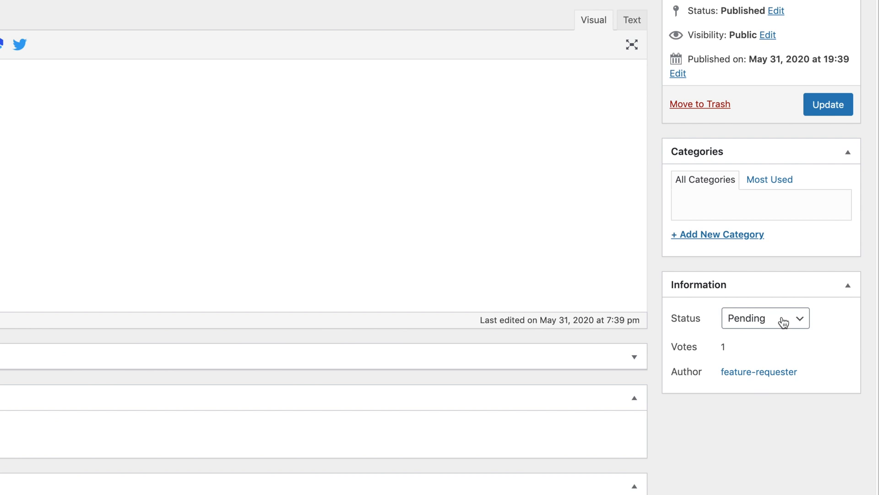
pyautogui.click(764, 318)
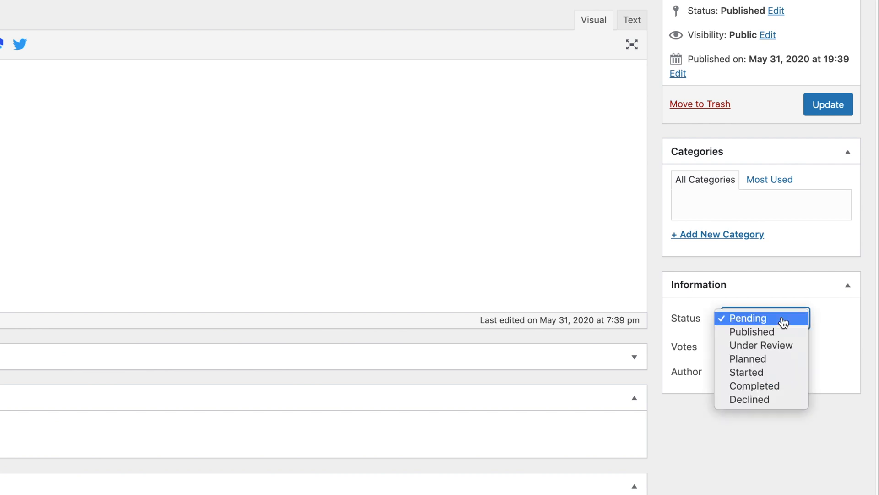
pyautogui.moveTo(761, 345)
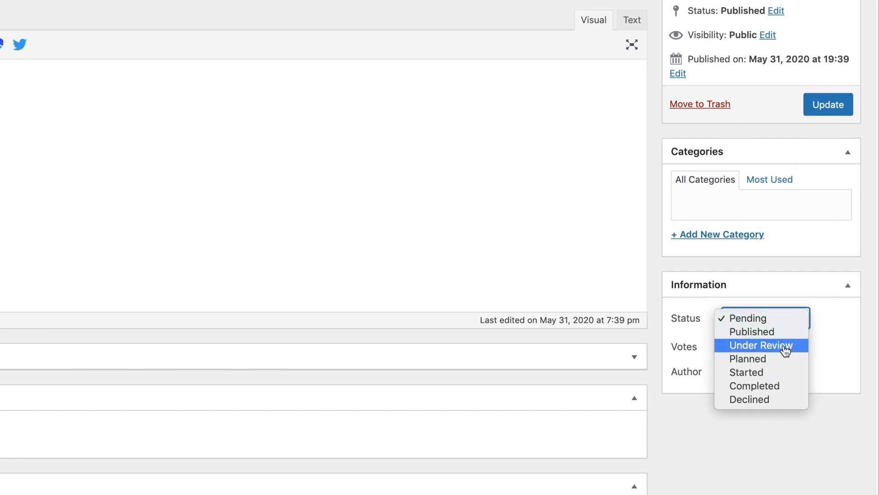
pyautogui.moveTo(754, 385)
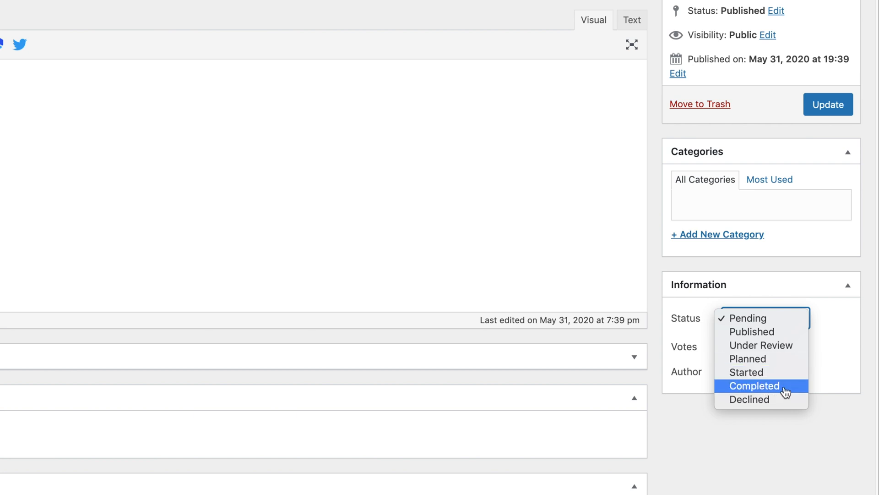
pyautogui.moveTo(772, 358)
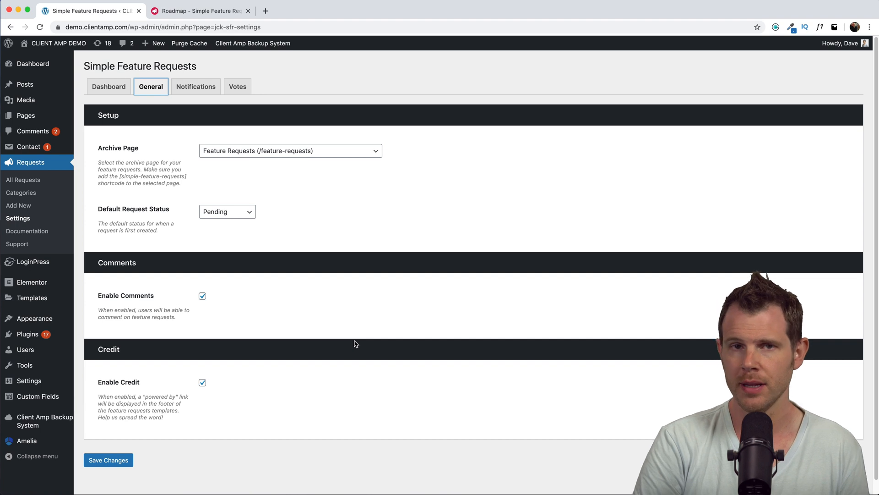
pyautogui.moveTo(348, 338)
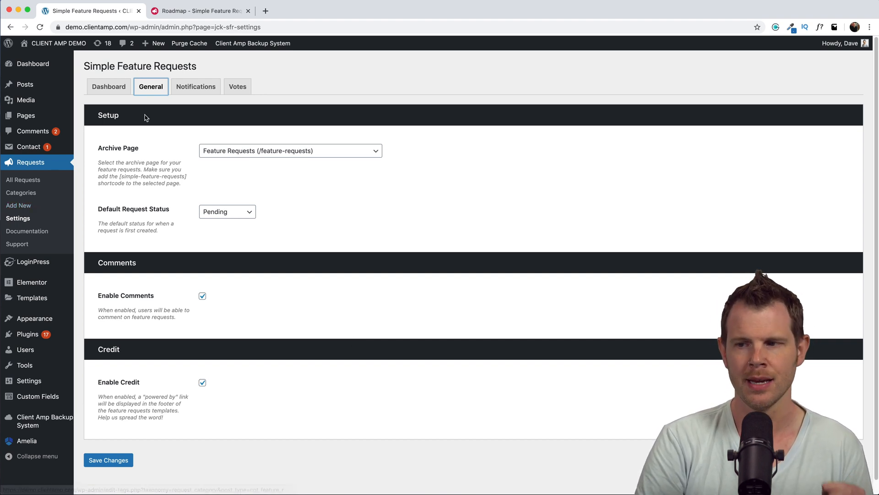
# - Zoom in to review the Simple Feature Requests General settings
pyautogui.press('ctrl+plus')
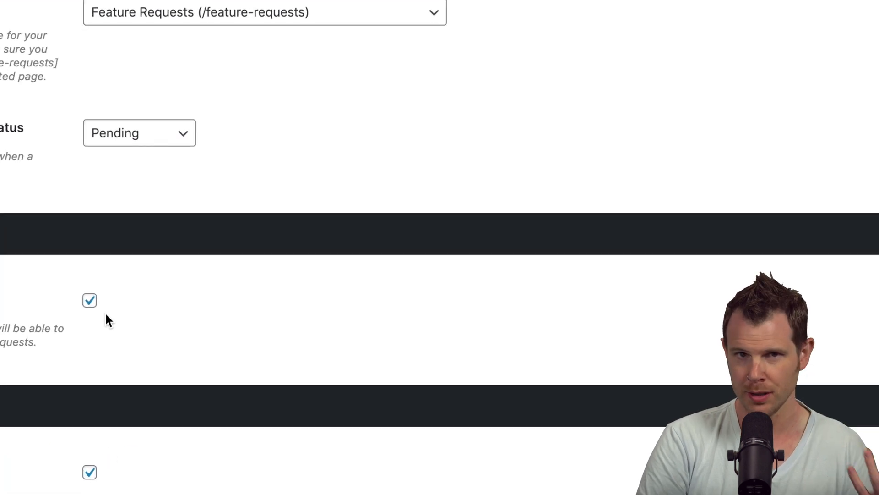
pyautogui.moveTo(92, 308)
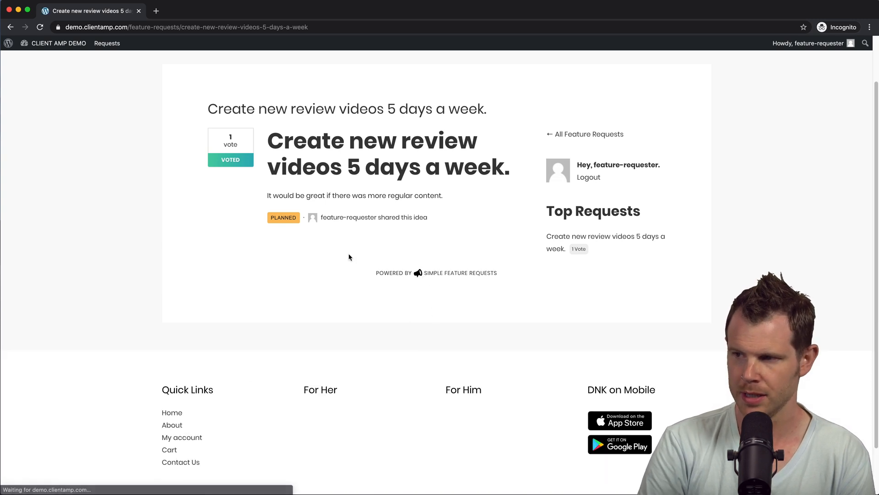
pyautogui.moveTo(380, 271)
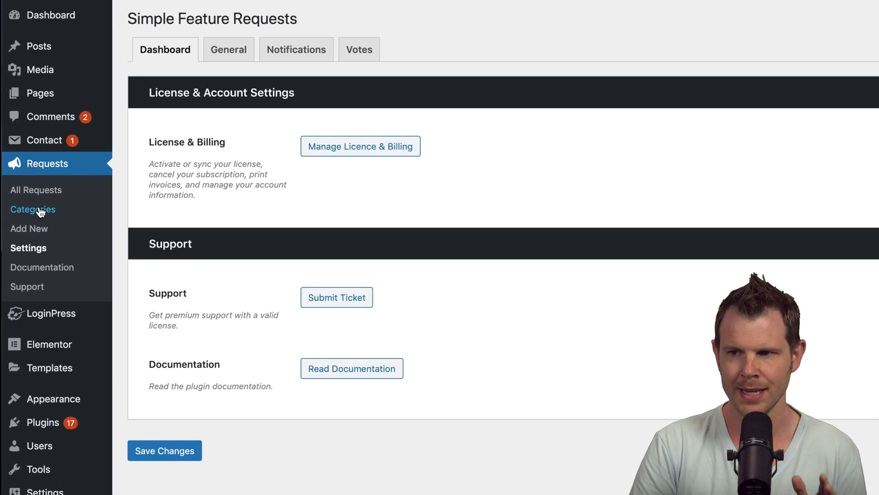
# - Go to Requests > Categories in the WordPress dashboard
pyautogui.click(32, 209)
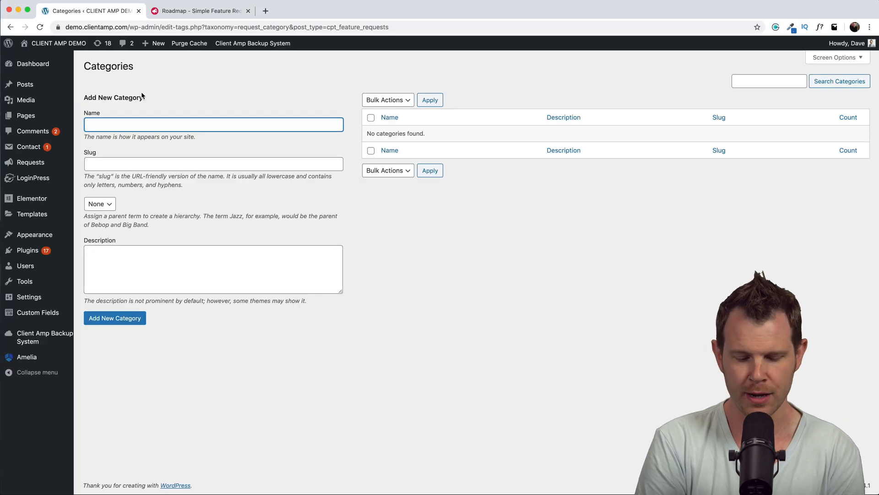
pyautogui.click(114, 317)
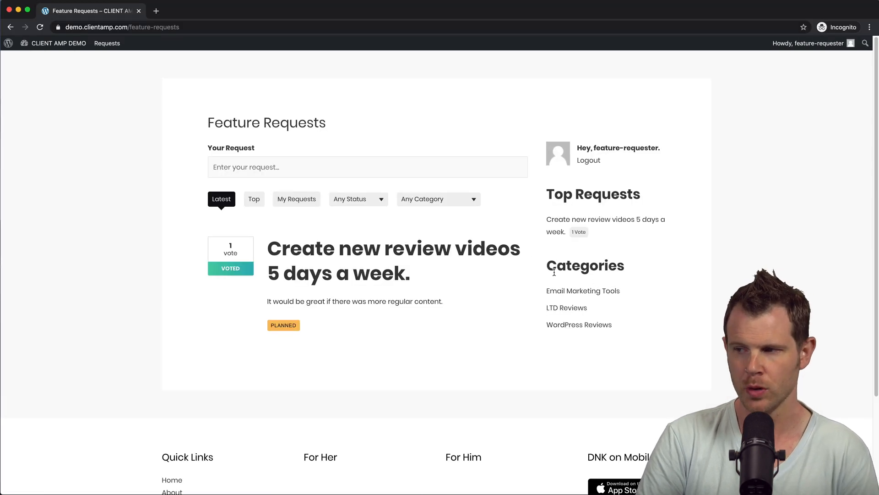
pyautogui.moveTo(442, 219)
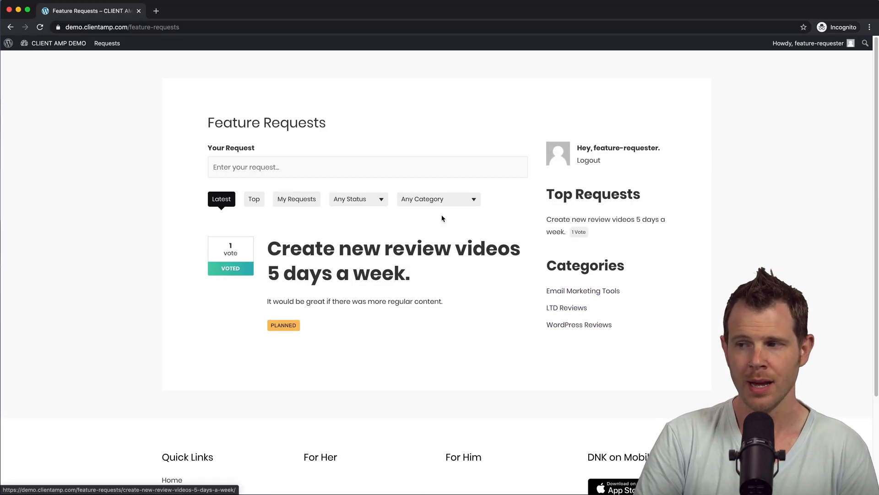
# - Enter 'I want more WordPress reviews' and file it under WordPress Reviews
pyautogui.click(438, 198)
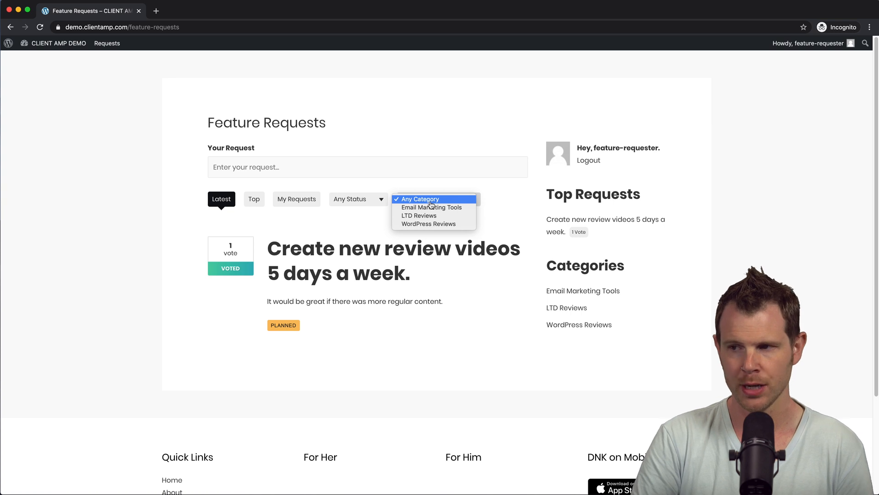
pyautogui.write('I want more WordPress reviews')
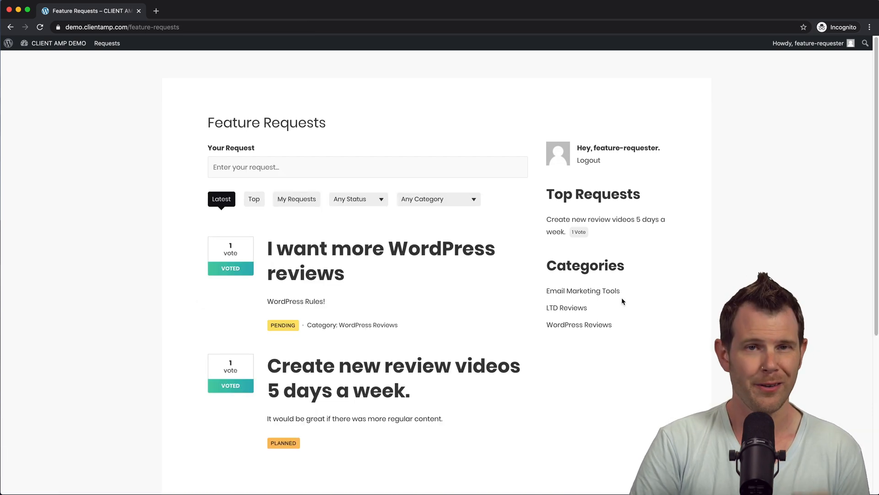
pyautogui.moveTo(705, 160)
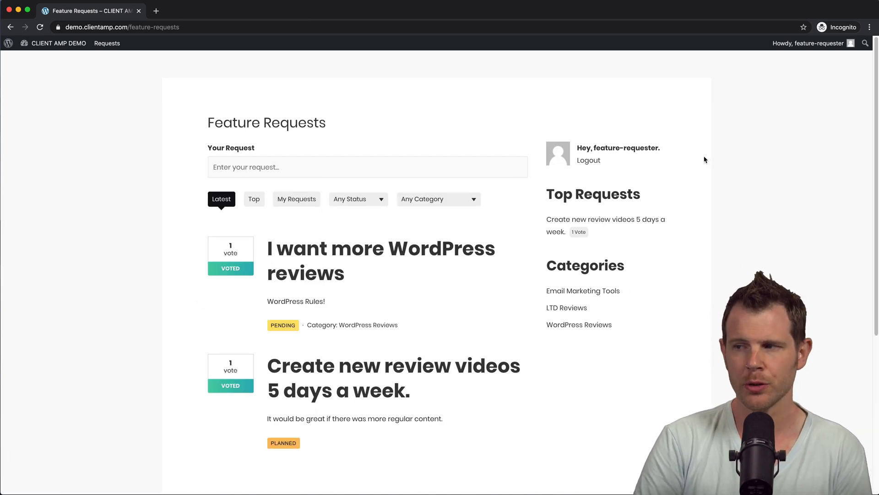
pyautogui.moveTo(565, 232)
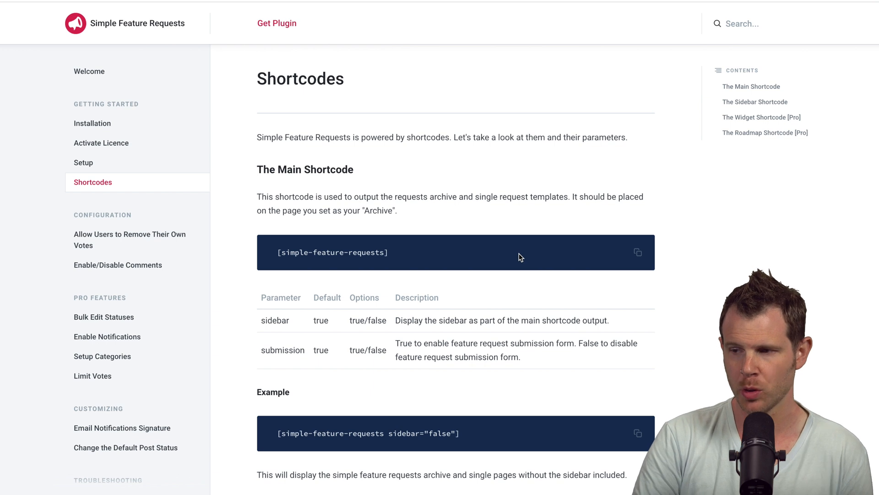
pyautogui.moveTo(462, 438)
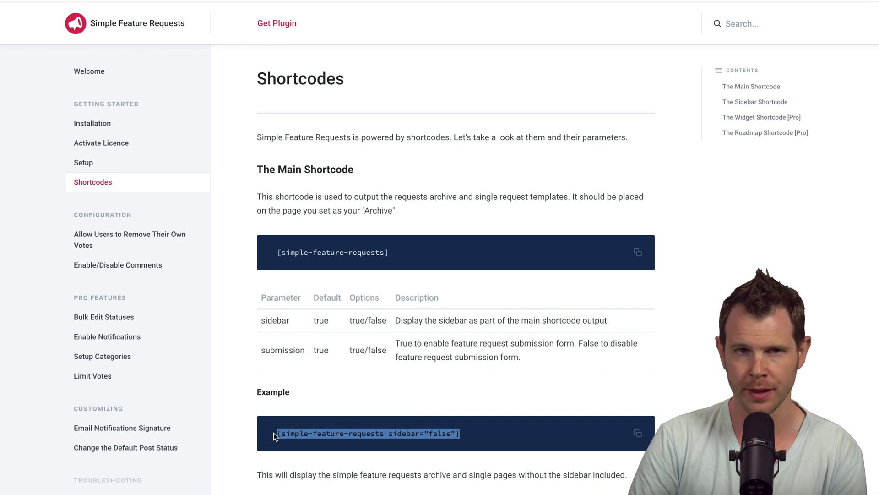
# - Copy the sidebar="false" shortcode example and create a new Feature Requests popup template
pyautogui.click(90, 11)
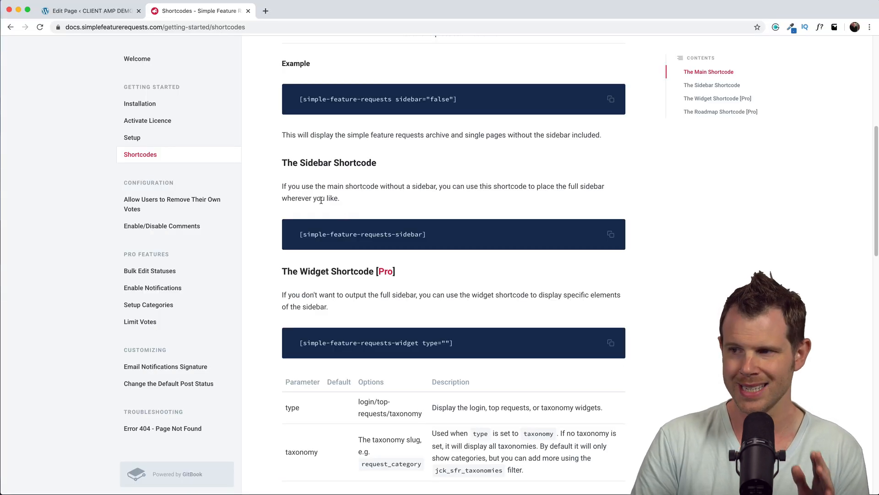
pyautogui.moveTo(610, 234)
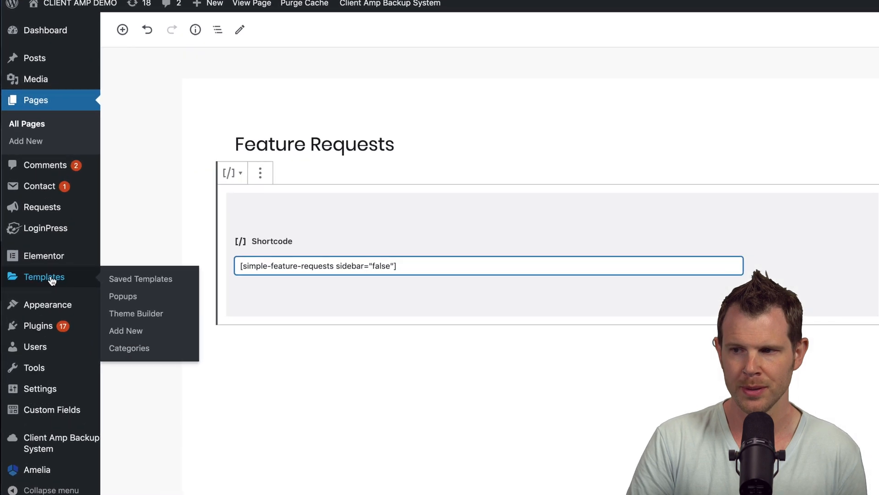
pyautogui.click(122, 296)
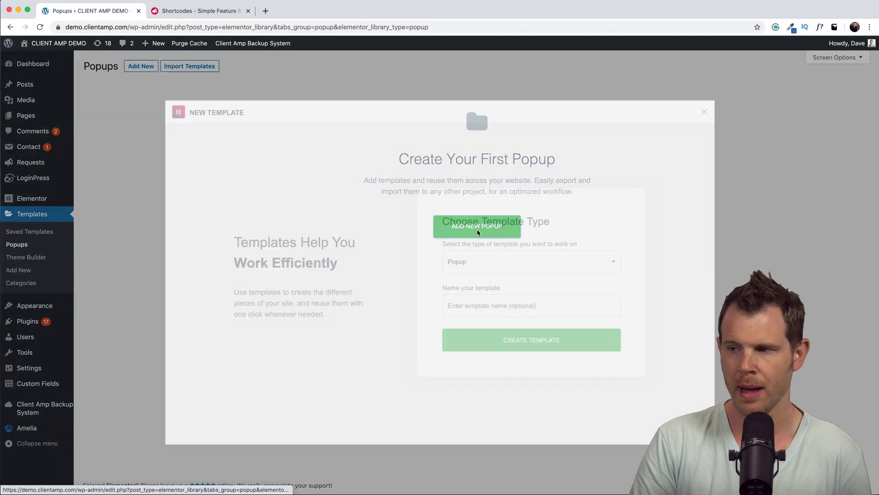
pyautogui.write('Feature Requ')
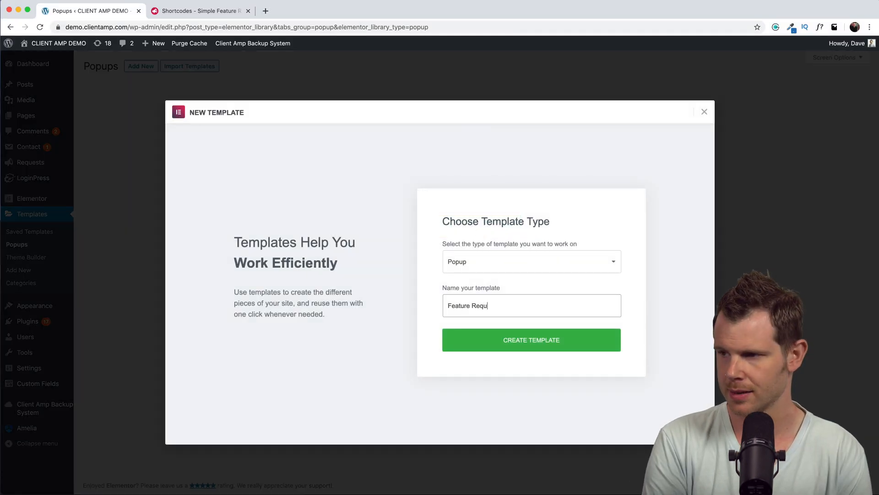
pyautogui.click(531, 339)
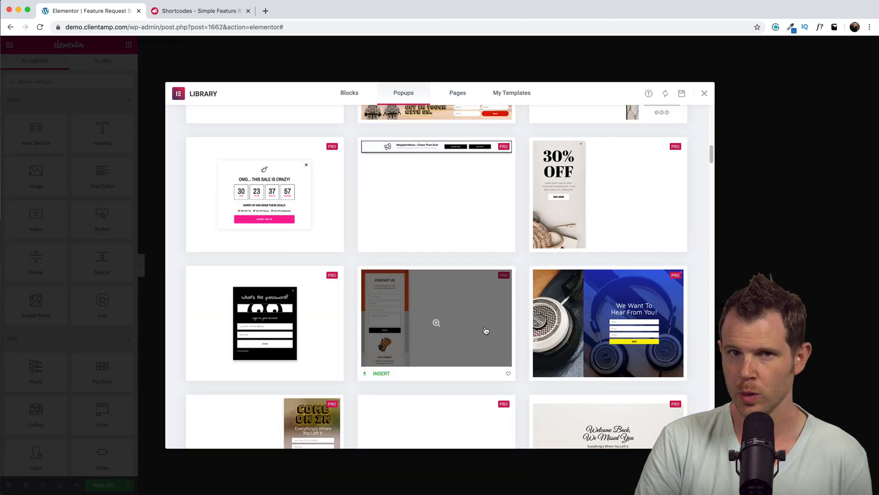
# - Close the design library and set the popup to the right edge with custom height ~591
pyautogui.click(381, 373)
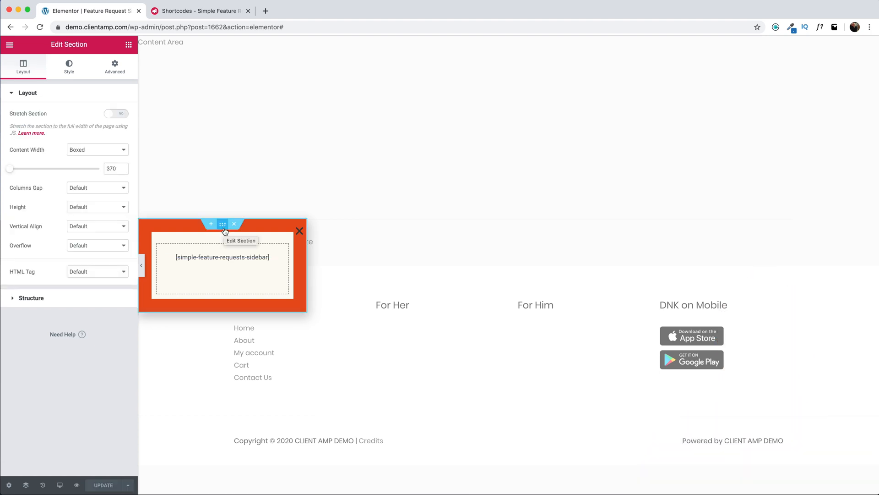
pyautogui.click(8, 485)
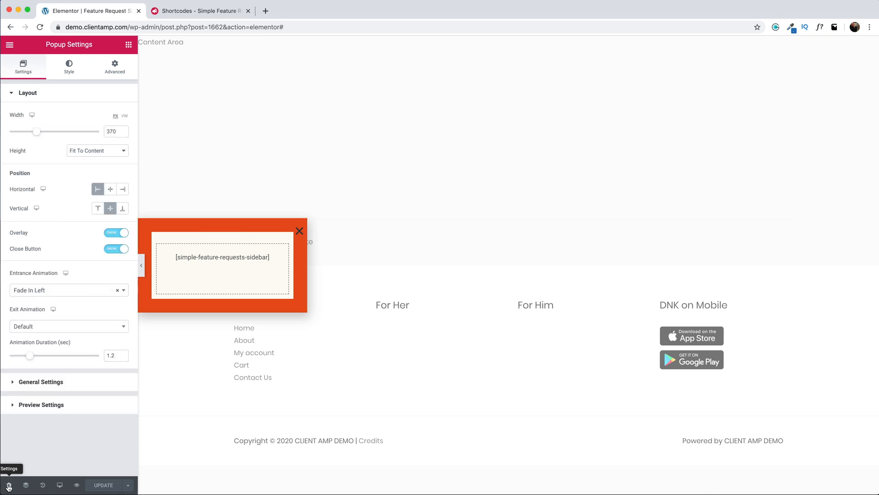
pyautogui.moveTo(123, 189)
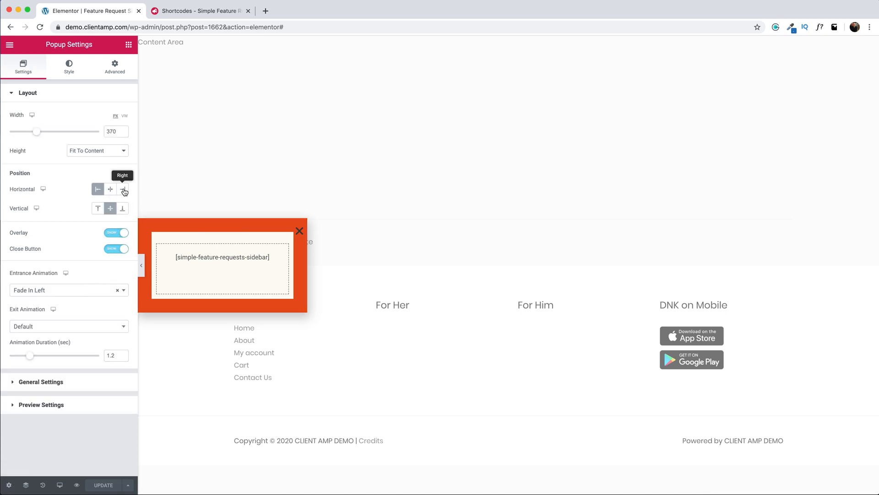
pyautogui.click(122, 189)
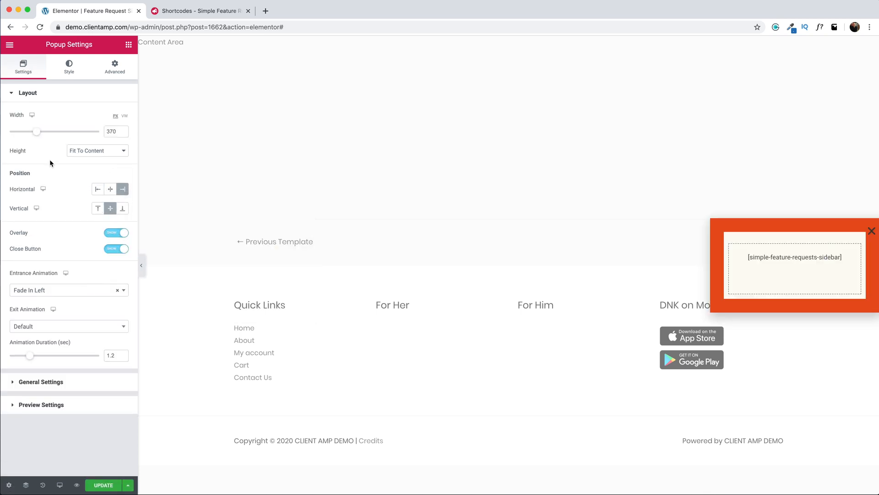
pyautogui.click(96, 150)
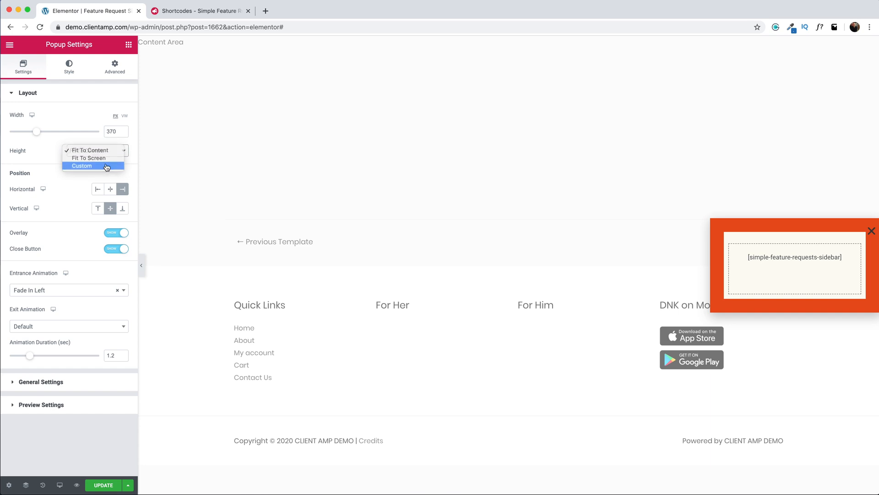
pyautogui.click(81, 165)
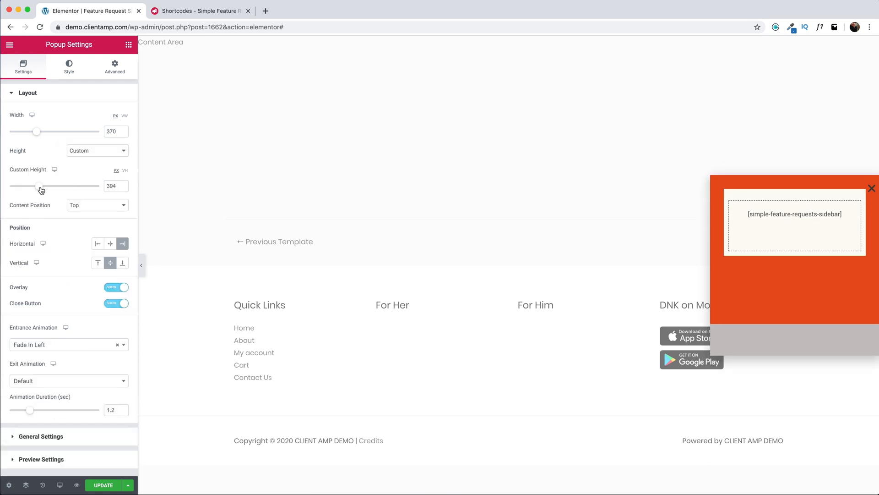
pyautogui.moveTo(40, 186); pyautogui.dragTo(62, 185)
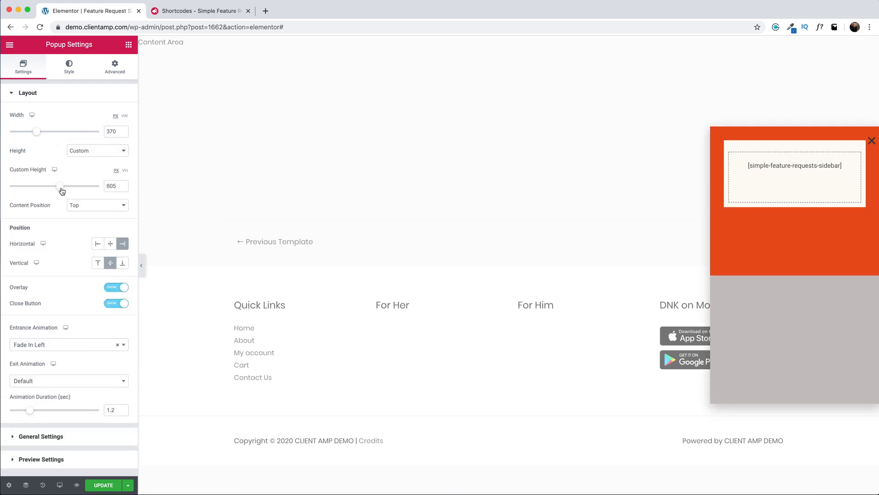
pyautogui.moveTo(47, 186); pyautogui.dragTo(59, 185)
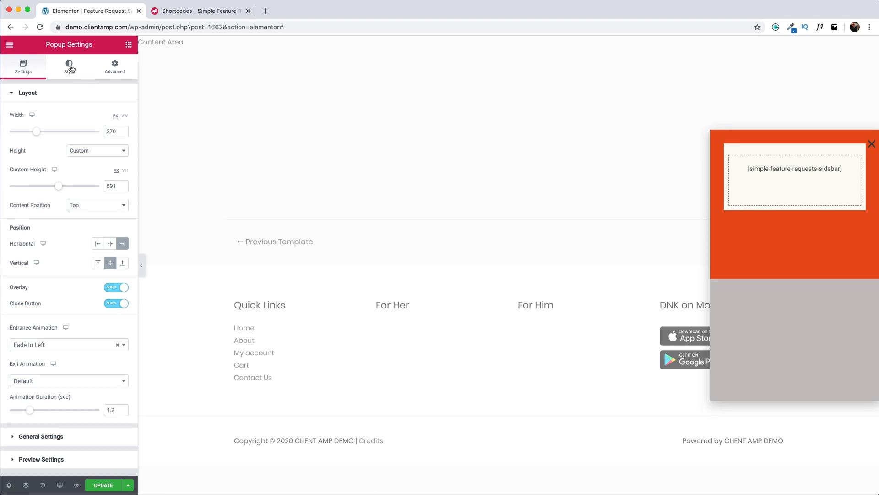
# - Remove the popup's orange background image and update it to bring up publish settings
pyautogui.click(69, 65)
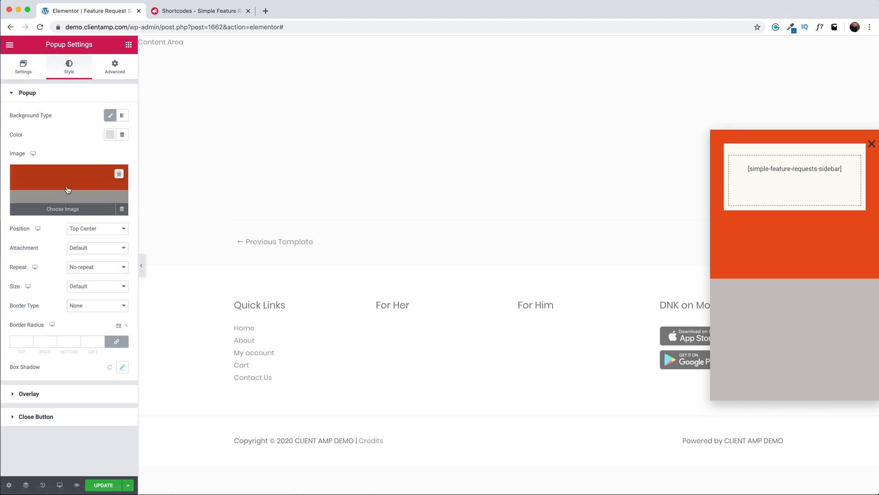
pyautogui.click(111, 134)
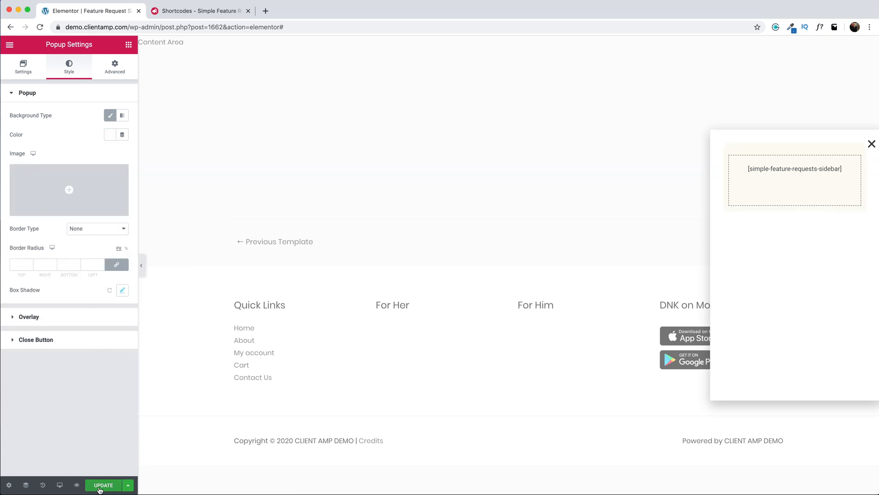
pyautogui.click(128, 485)
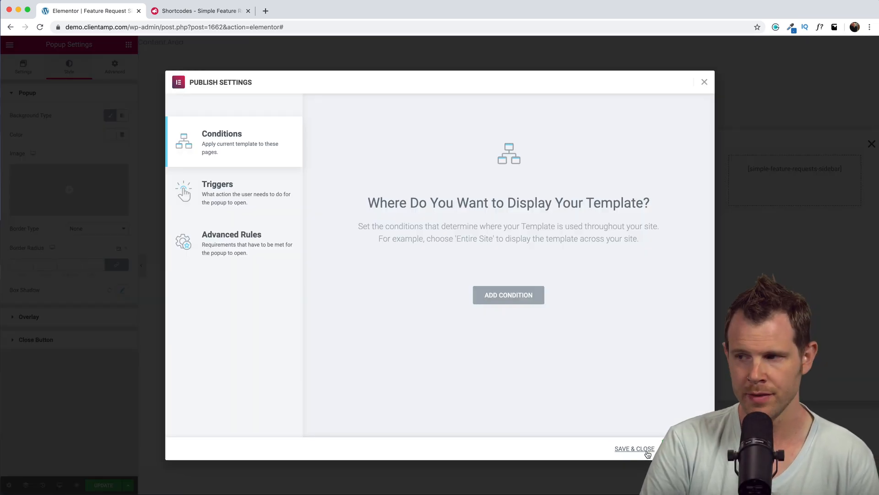
# - Save the popup's publish settings and remove the shortcode block from the page
pyautogui.click(635, 448)
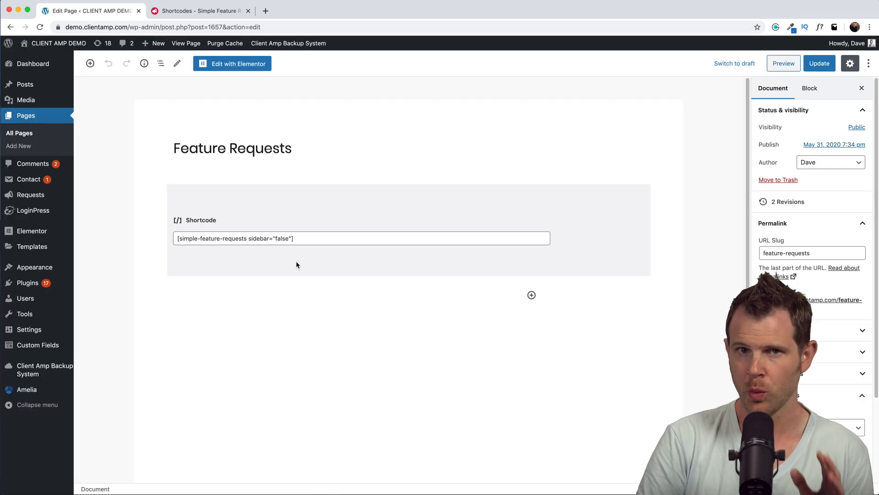
pyautogui.click(314, 238)
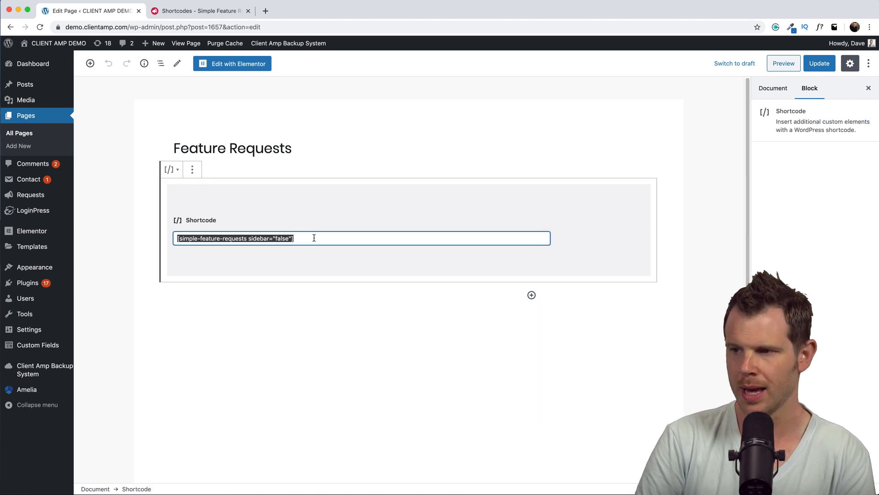
pyautogui.click(192, 169)
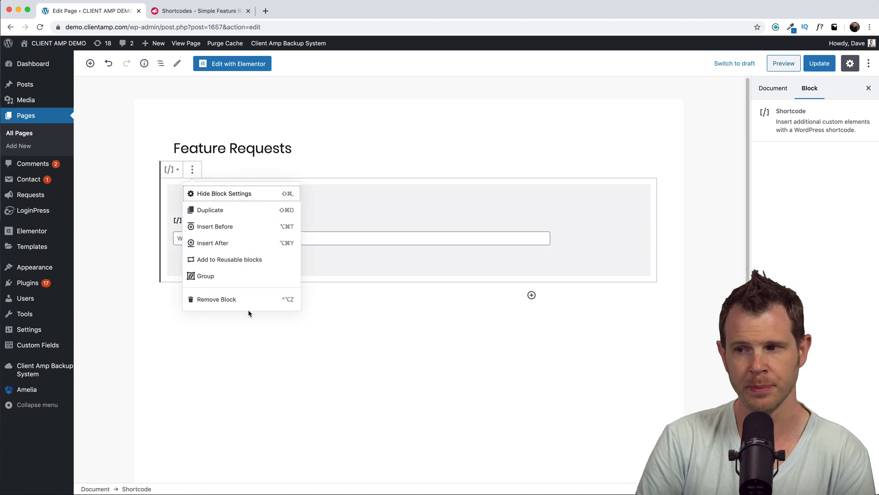
pyautogui.click(232, 63)
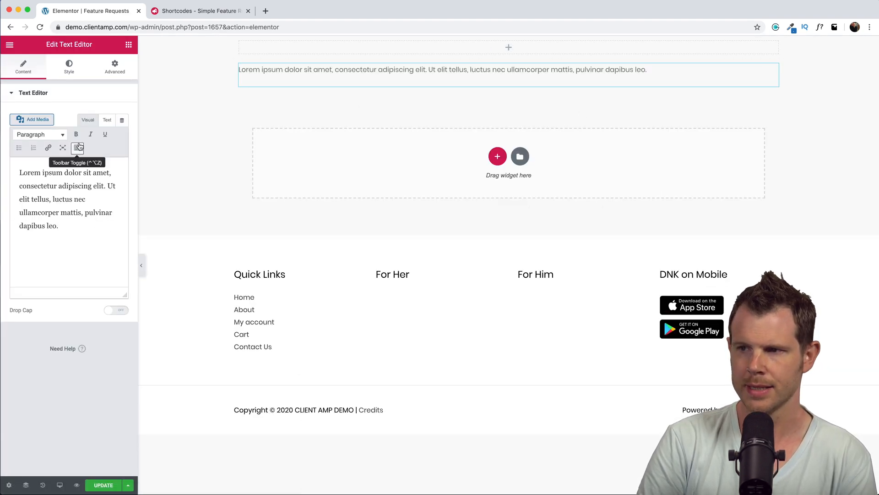
# - Bring up the Request A Feature button's style settings
pyautogui.click(10, 45)
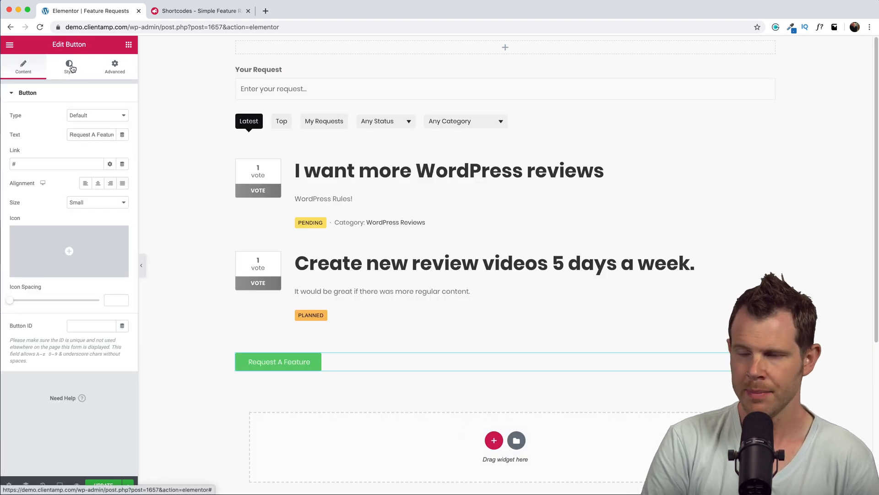
pyautogui.click(70, 66)
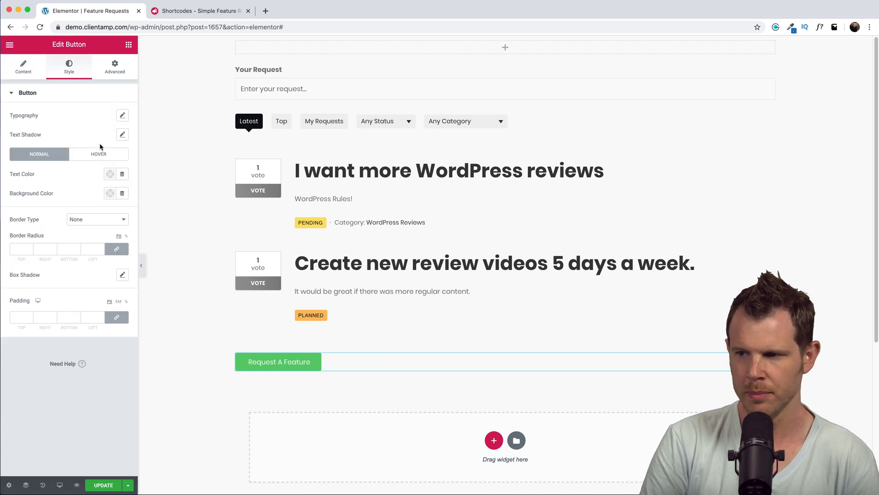
pyautogui.click(114, 65)
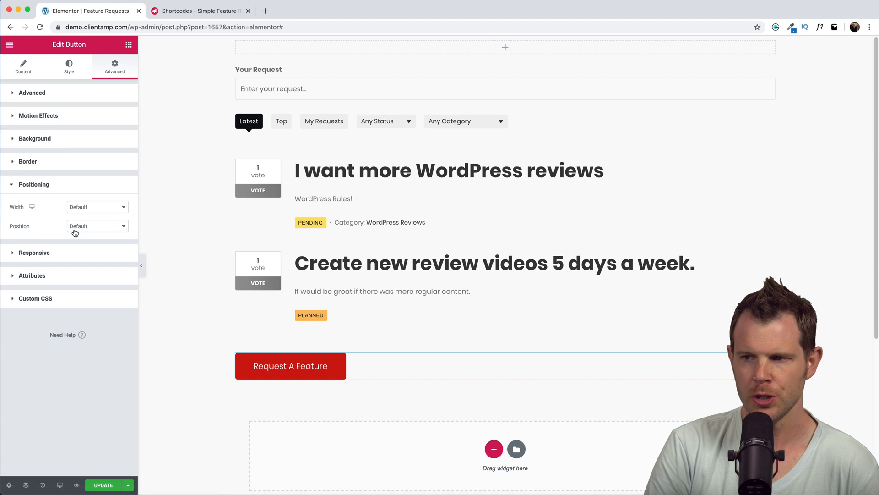
# - Give the button a fixed position and link it to open the Feature popup
pyautogui.click(98, 225)
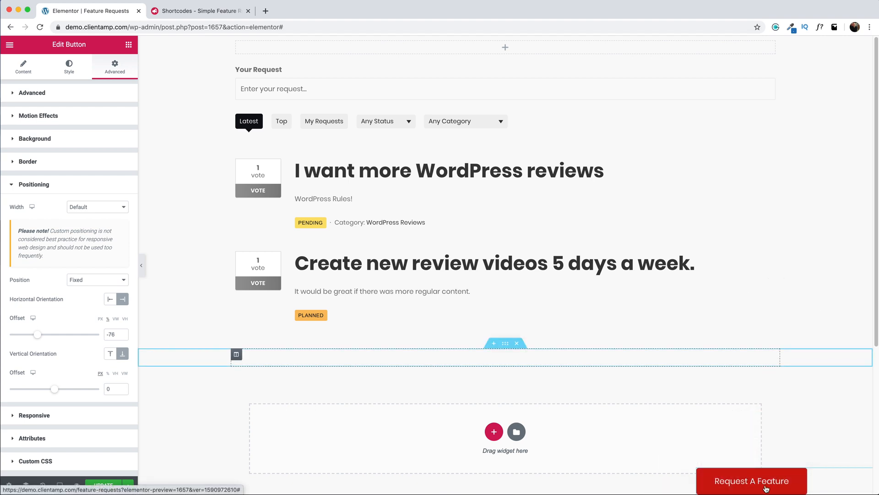
pyautogui.click(23, 66)
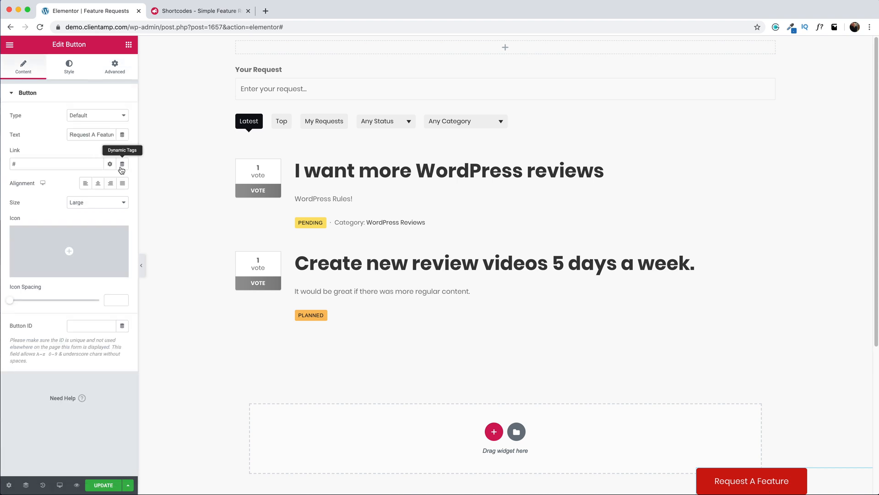
pyautogui.click(122, 164)
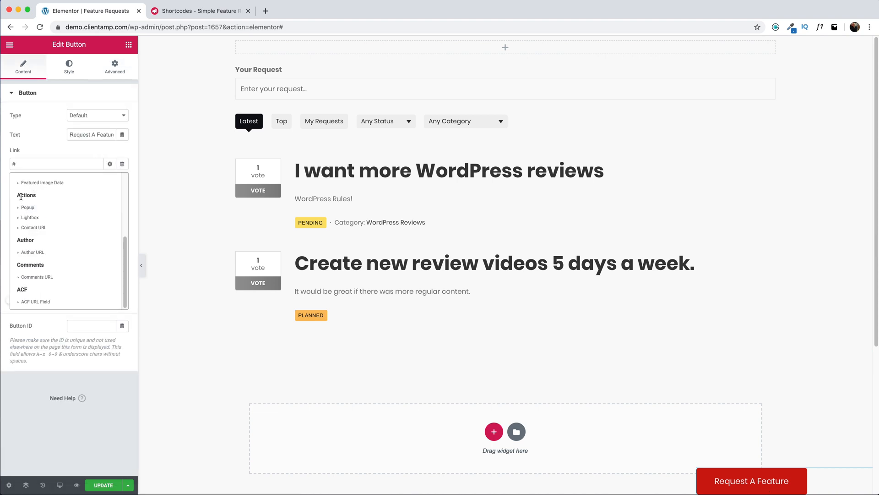
pyautogui.click(27, 207)
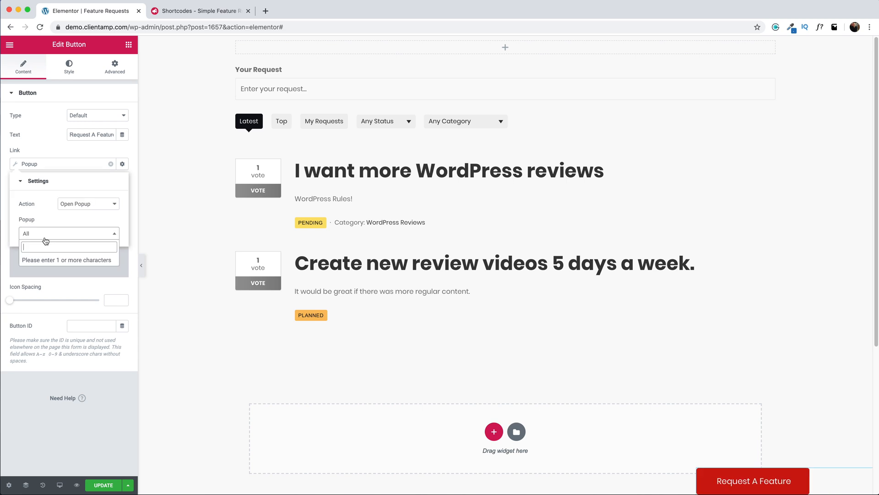
pyautogui.write('Feature')
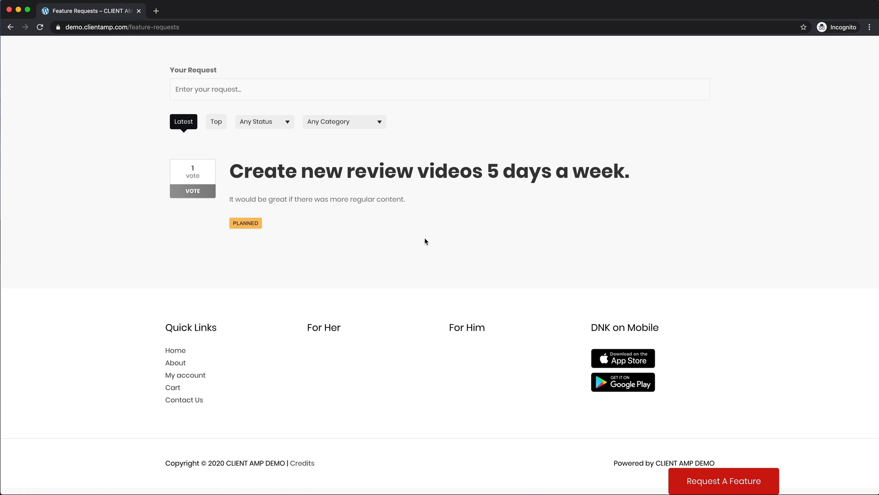
pyautogui.moveTo(795, 491)
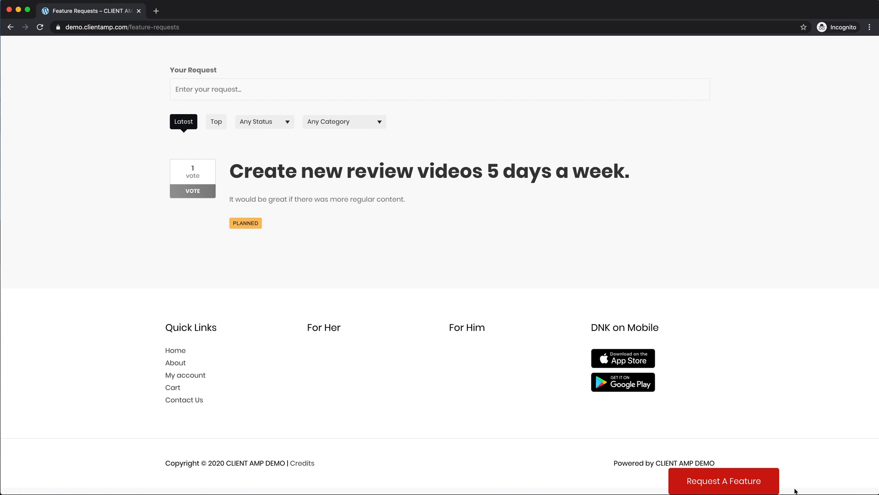
pyautogui.moveTo(723, 480)
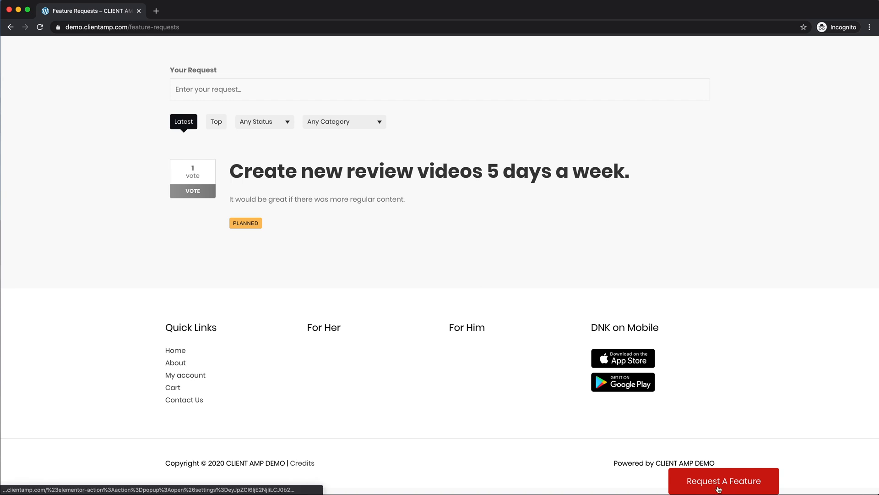
# - Click Request A Feature on the live page to show the login and requests popup
pyautogui.click(723, 481)
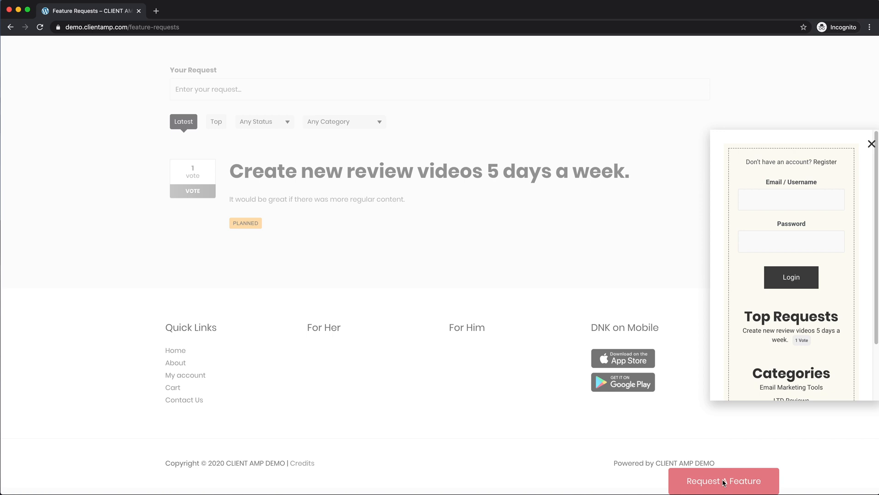
pyautogui.moveTo(868, 151)
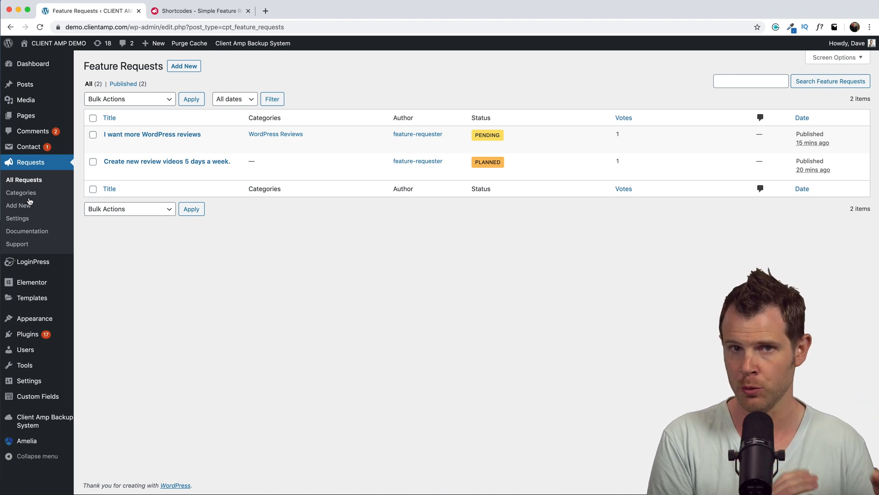
# - Copy the Roadmap Shortcode from the Shortcodes documentation tab
pyautogui.click(197, 11)
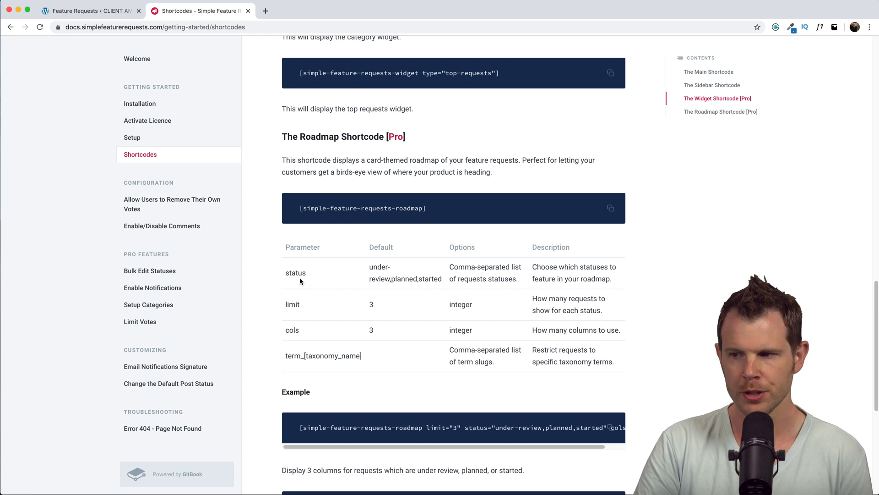
pyautogui.moveTo(349, 344)
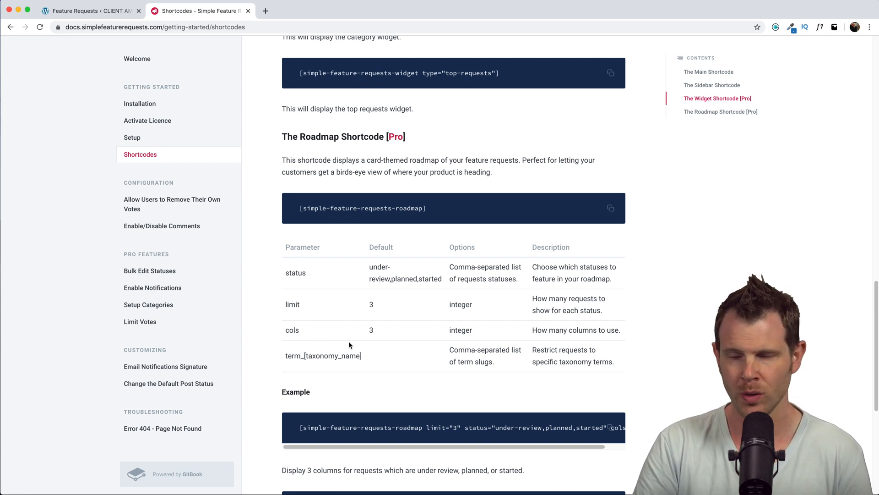
pyautogui.moveTo(412, 314)
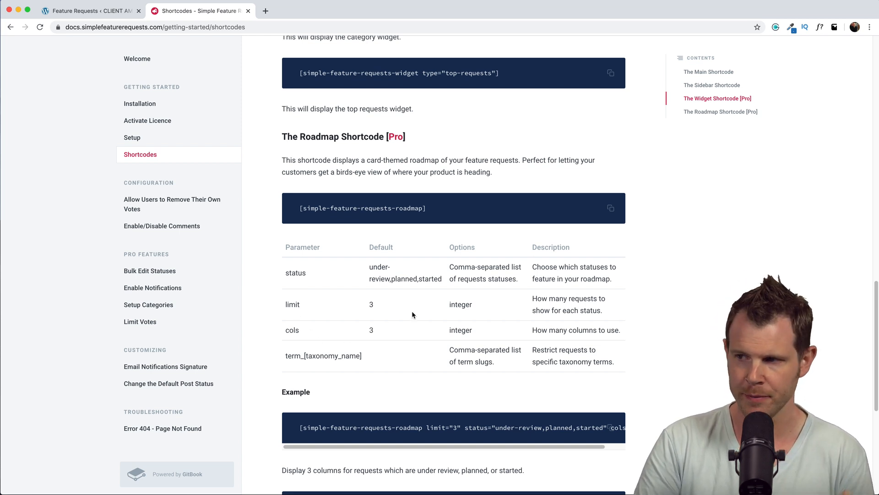
pyautogui.moveTo(647, 196)
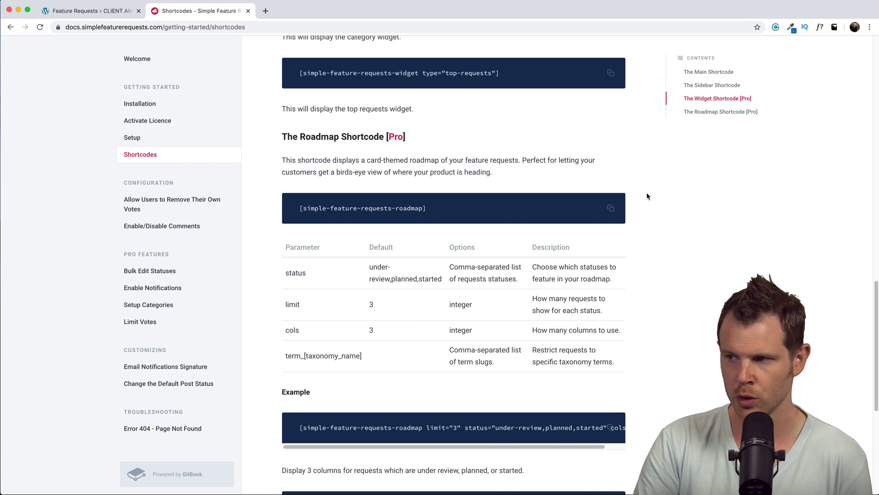
pyautogui.moveTo(622, 210)
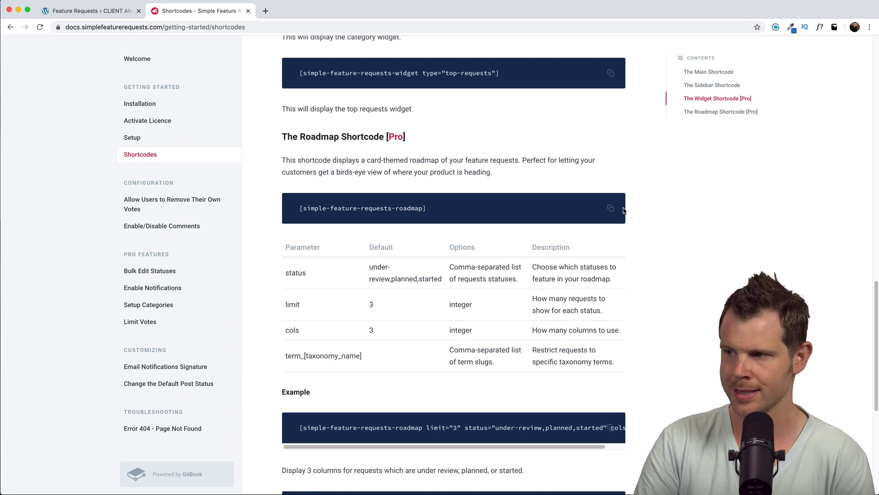
pyautogui.click(90, 11)
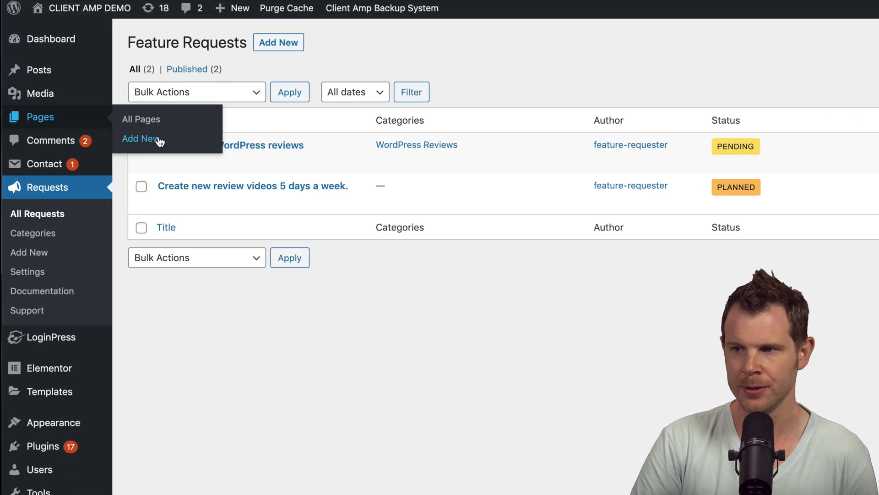
# - Add a new page and start entering its title
pyautogui.click(141, 139)
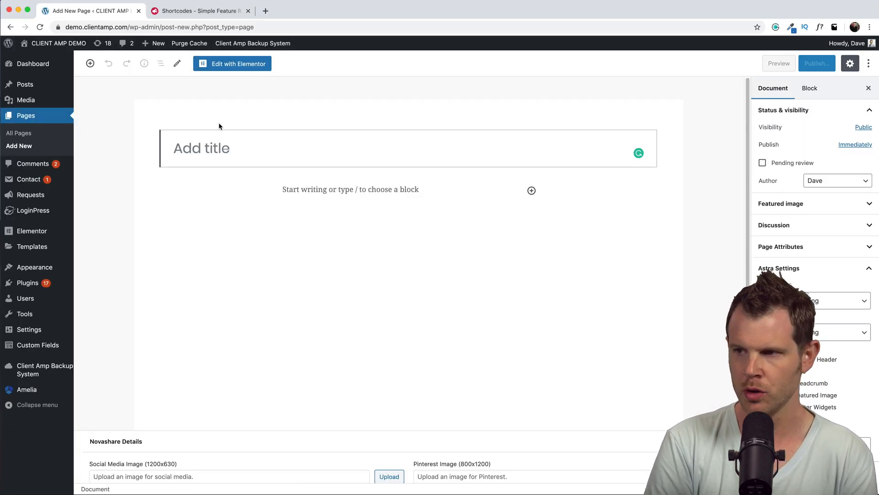
pyautogui.click(232, 63)
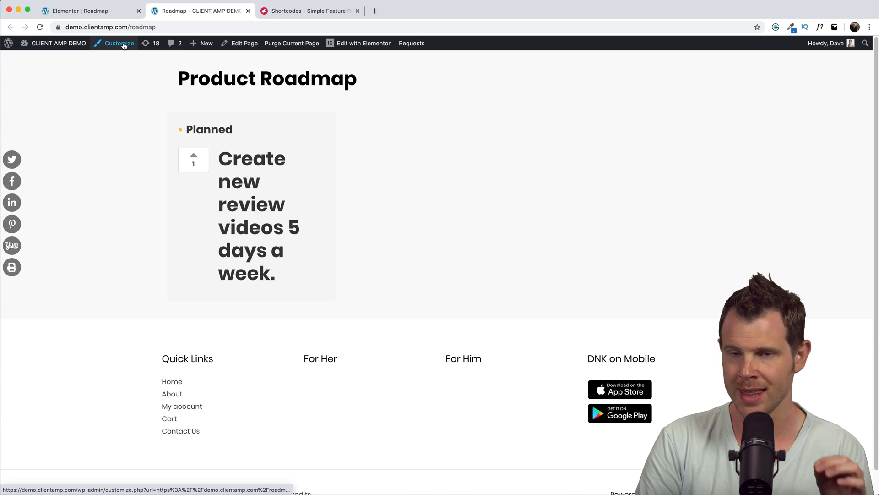
# - Go to the Customizer's Global typography settings and scroll to the heading options
pyautogui.click(118, 43)
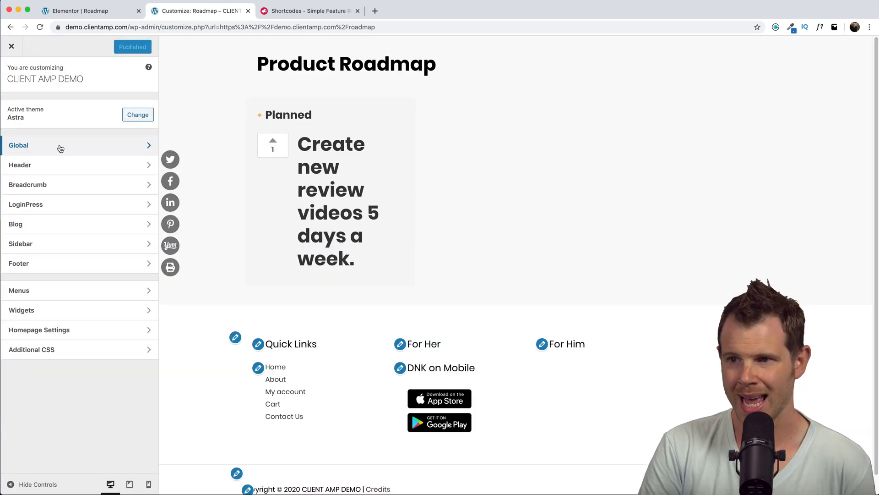
pyautogui.click(78, 144)
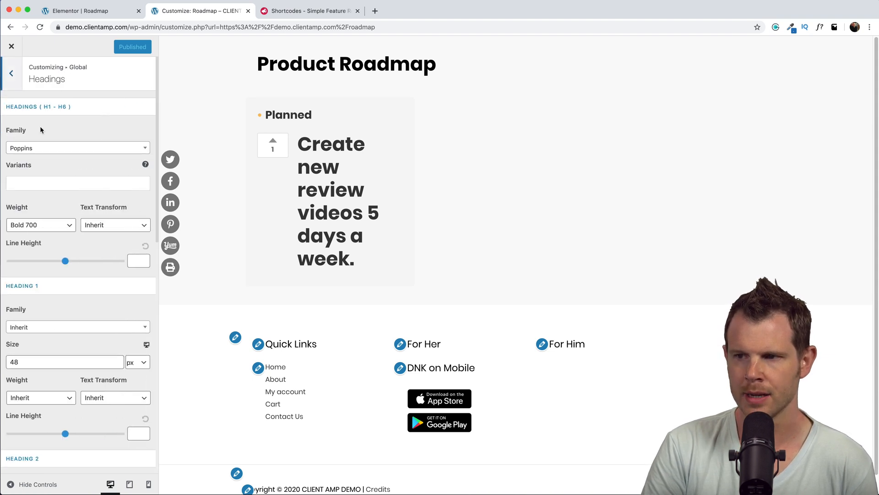
pyautogui.scroll(-3)
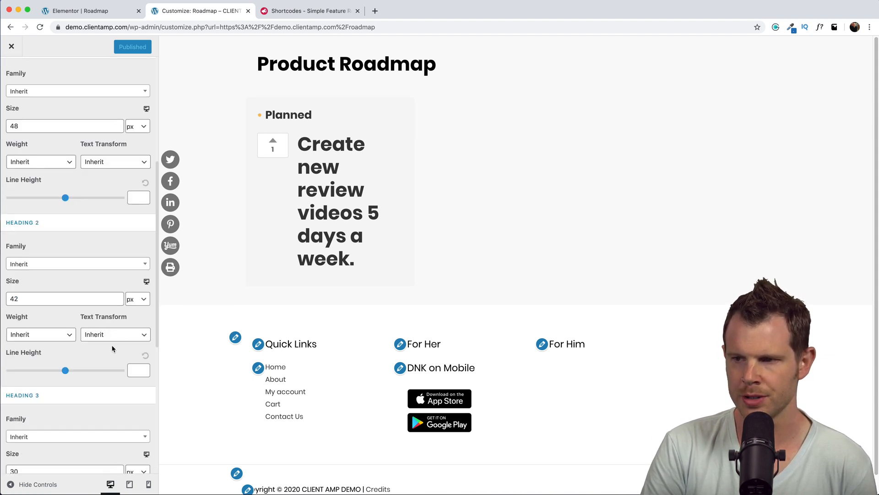
pyautogui.click(64, 298)
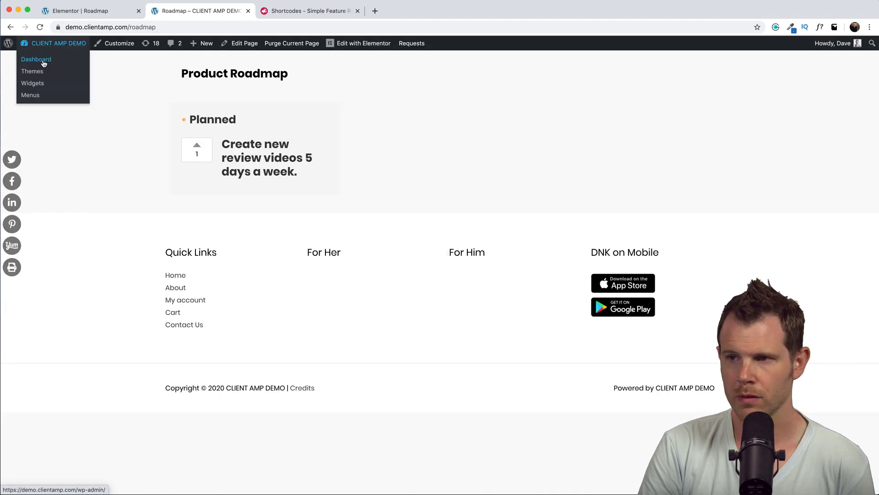
pyautogui.click(36, 59)
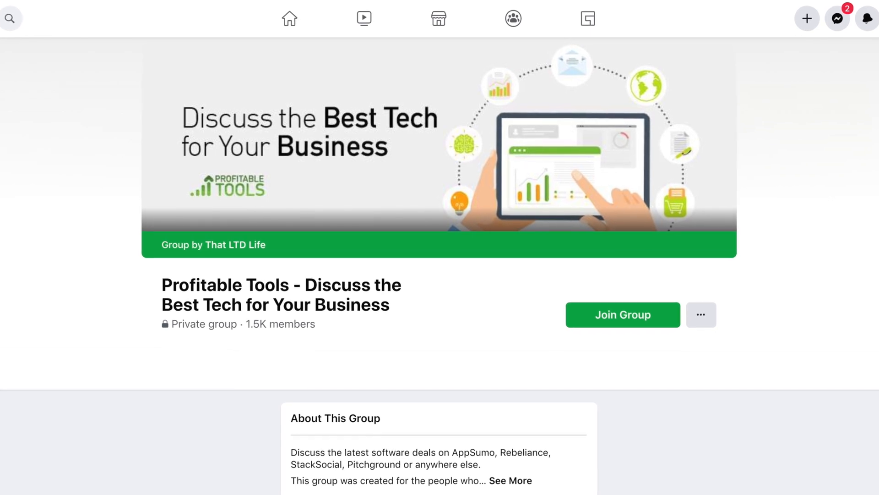
# - Scroll down the Profitable Tools group page toward About This Group
pyautogui.scroll(-3)
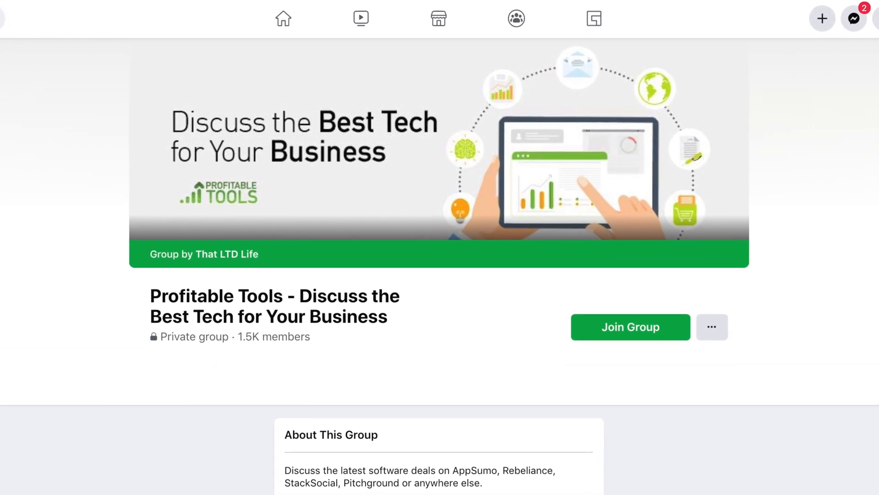